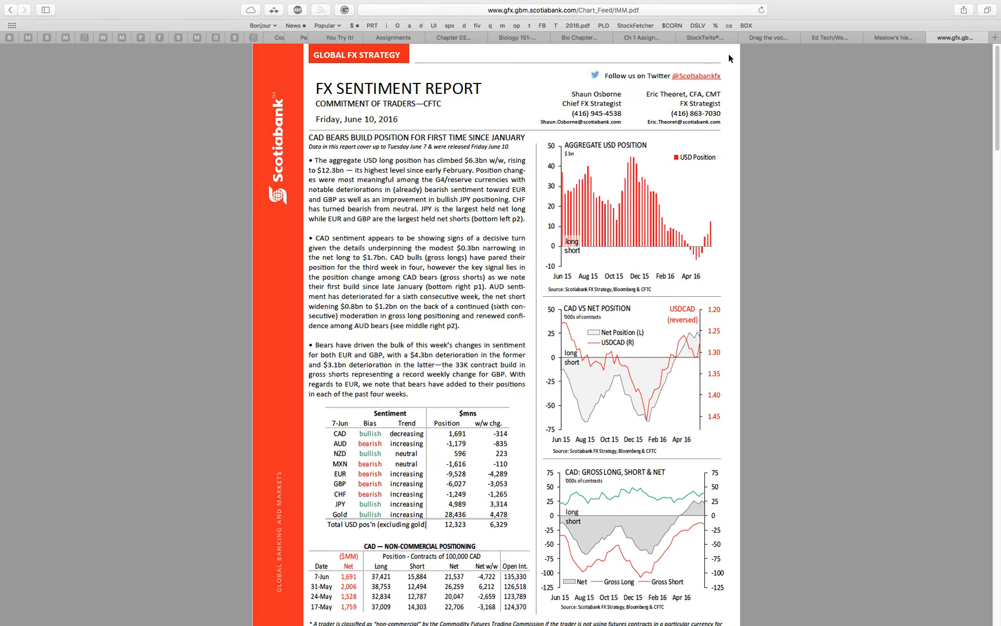
- Advance the FX Sentiment Report to page 2 with the aggregate USD, JPY and AUD positioning charts
left_click(879, 6)
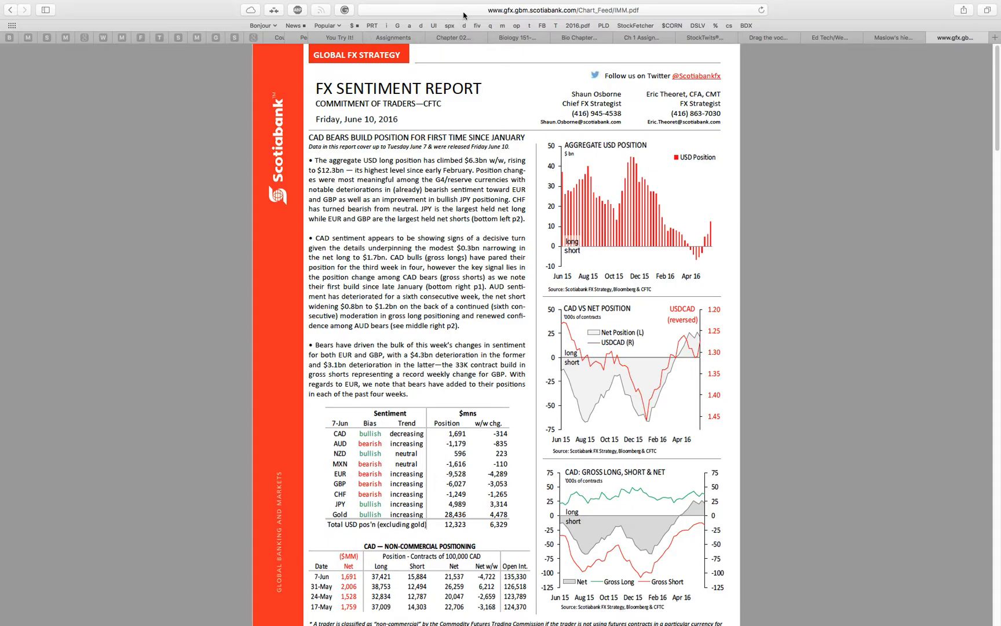
left_click(540, 12)
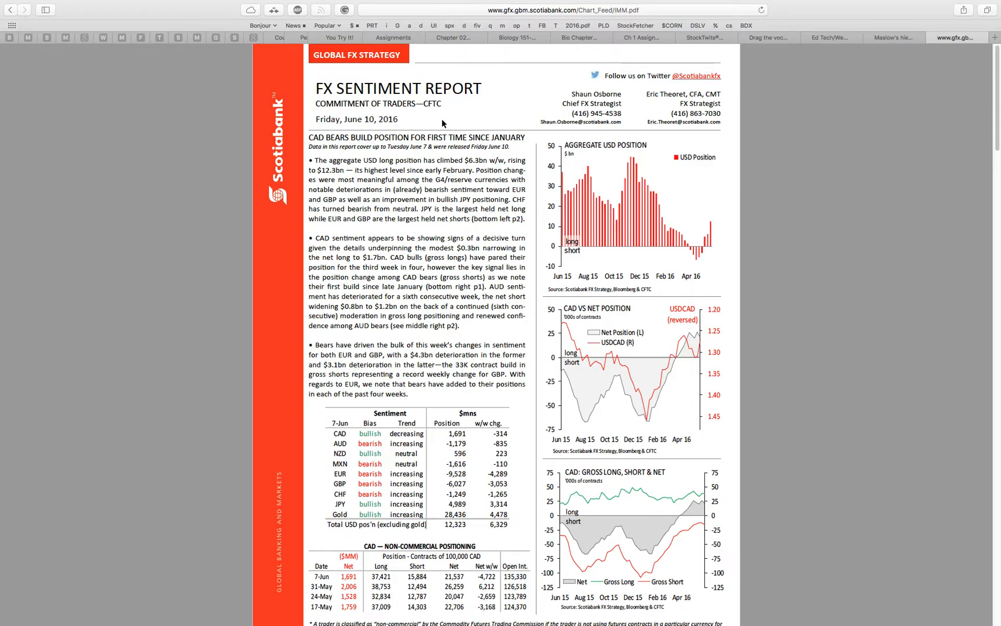
mouse_move(503, 110)
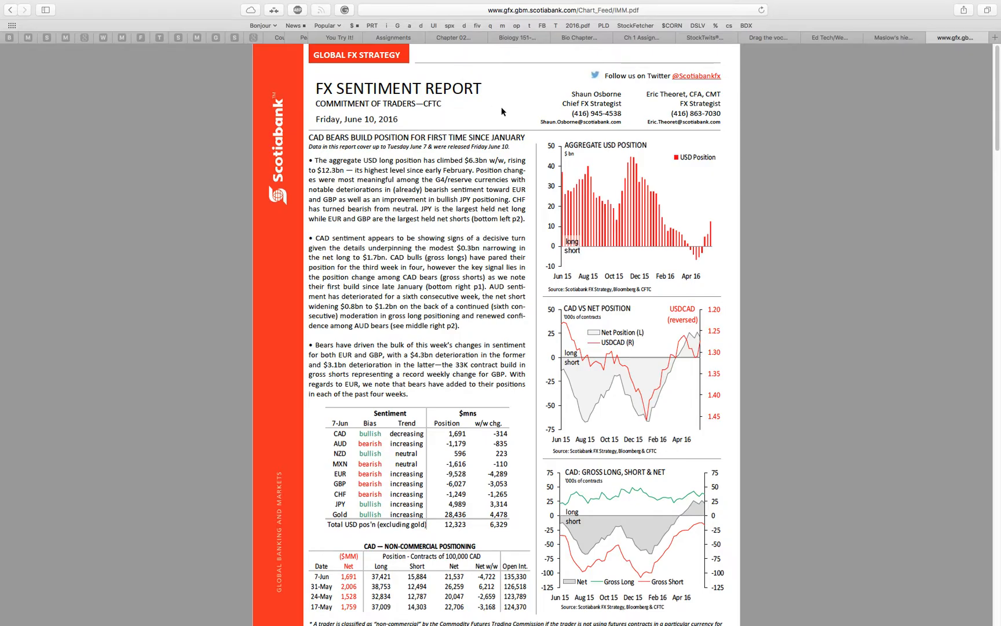
mouse_move(491, 118)
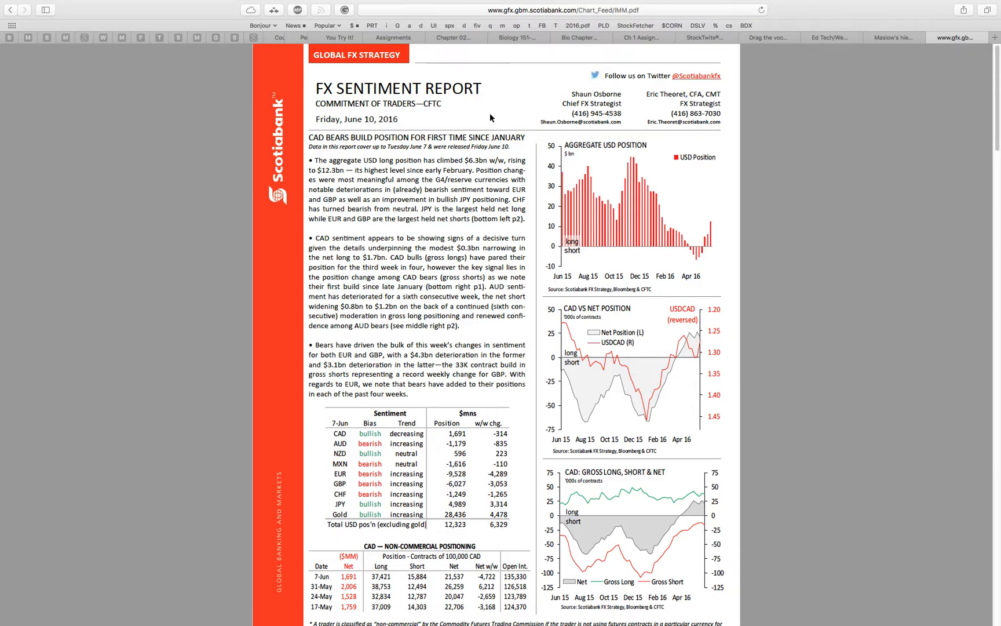
mouse_move(746, 358)
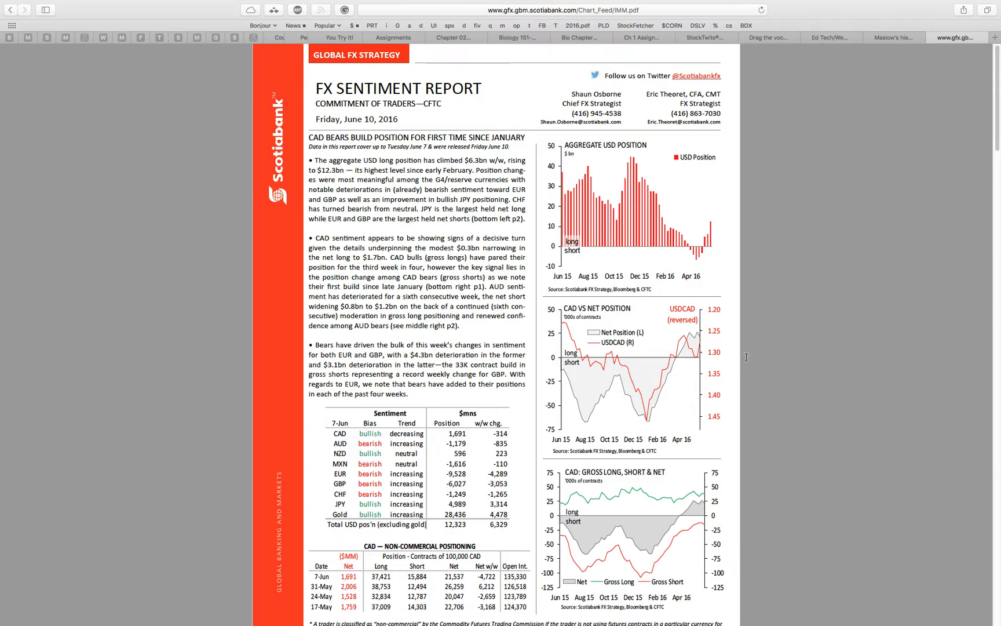
mouse_move(634, 363)
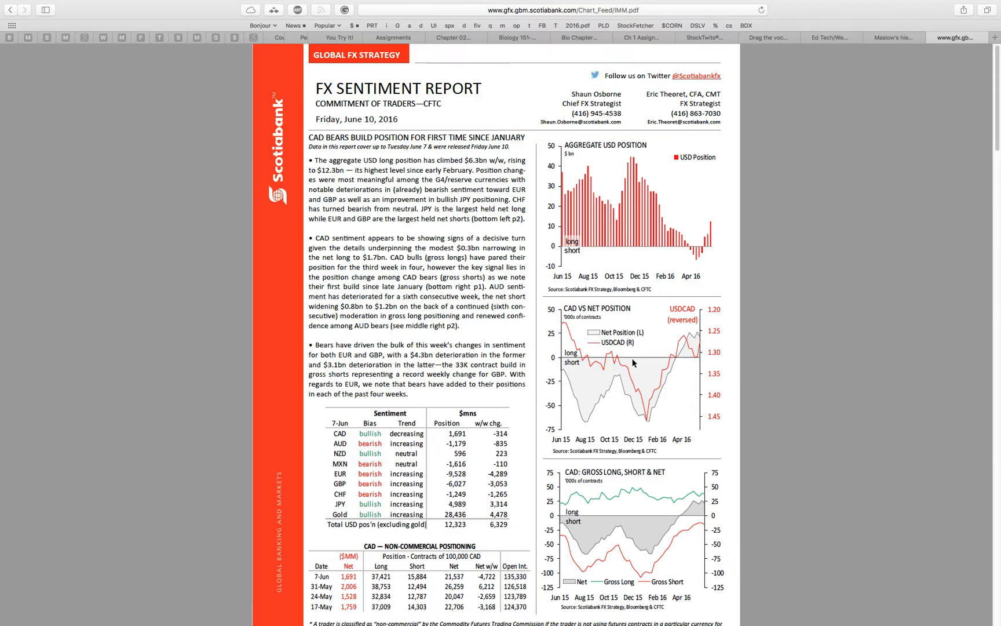
mouse_move(653, 337)
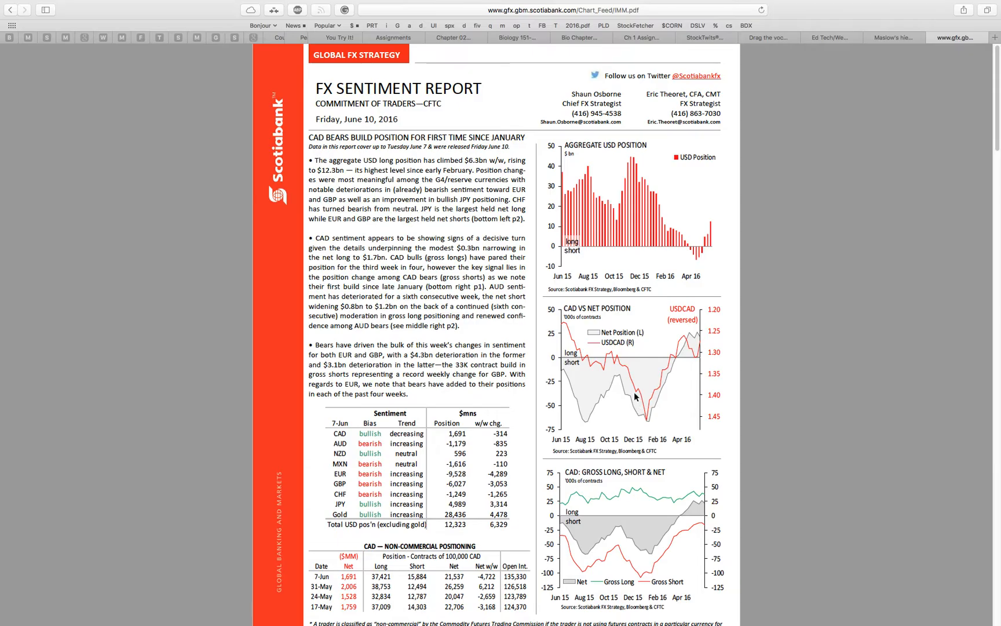
mouse_move(653, 415)
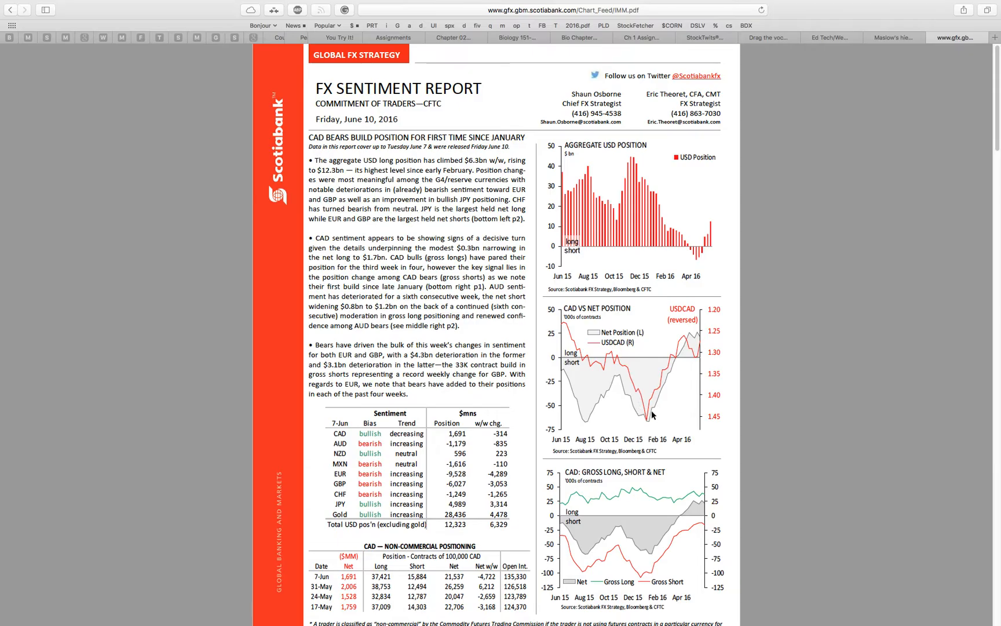
mouse_move(674, 366)
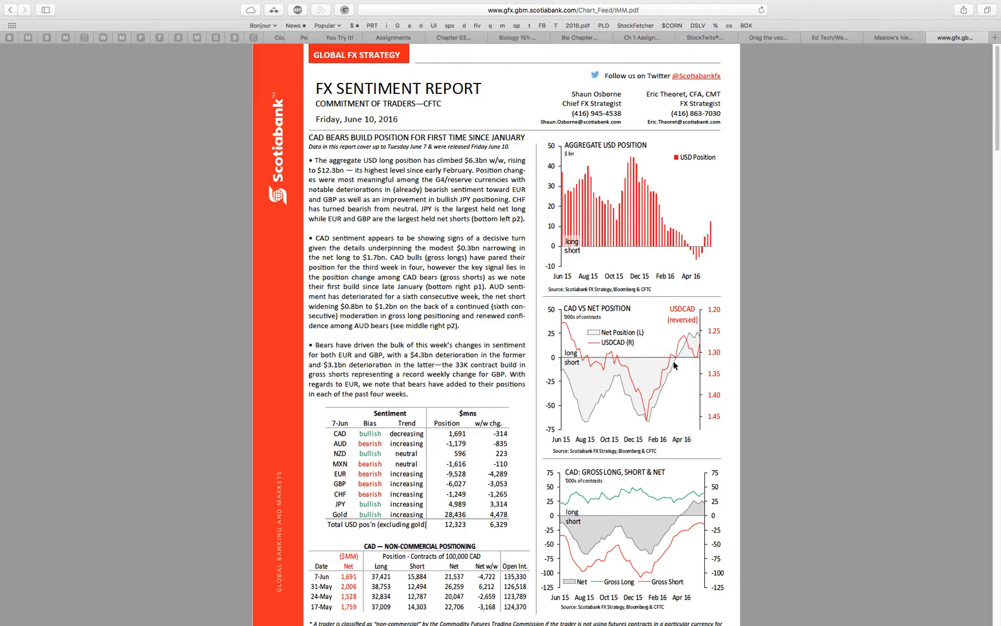
mouse_move(650, 417)
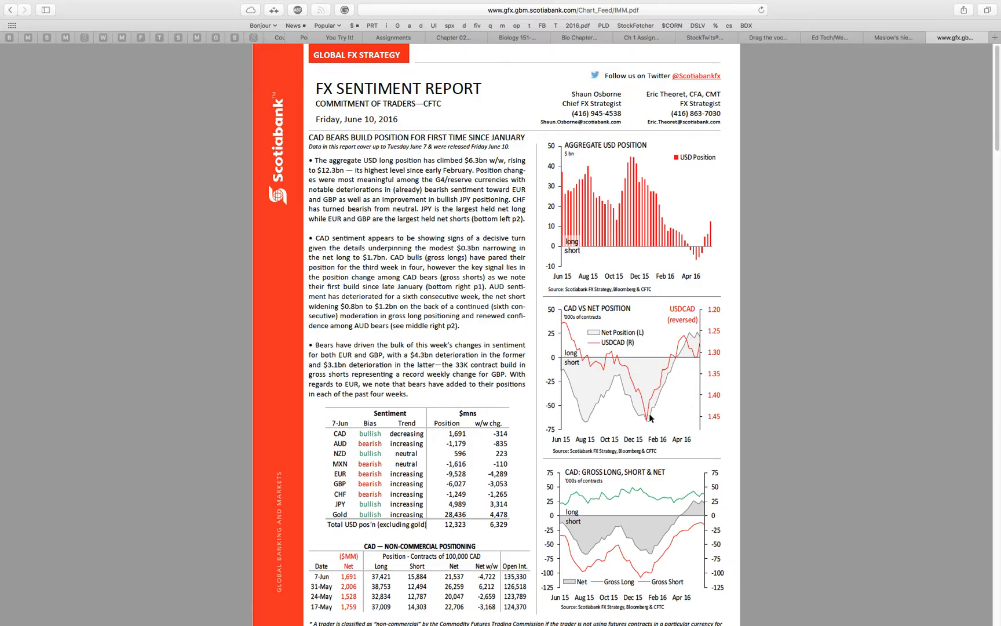
mouse_move(647, 404)
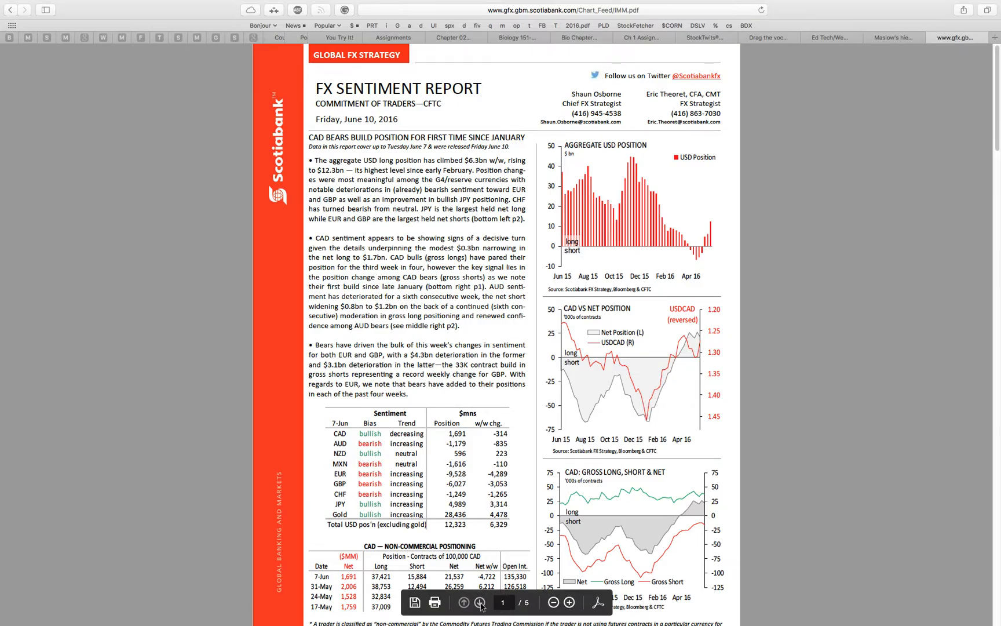
left_click(483, 603)
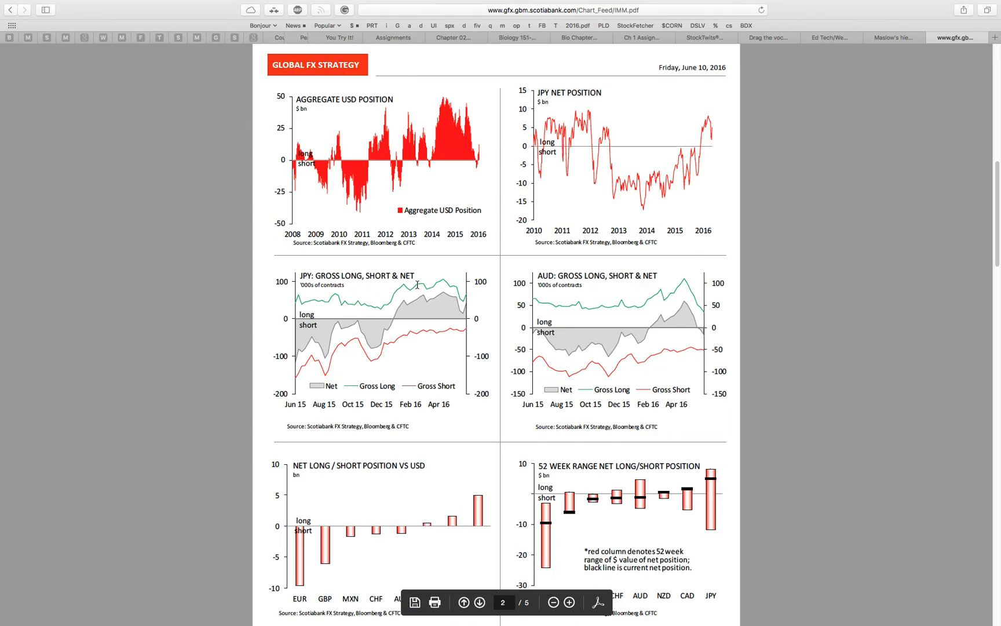
mouse_move(525, 304)
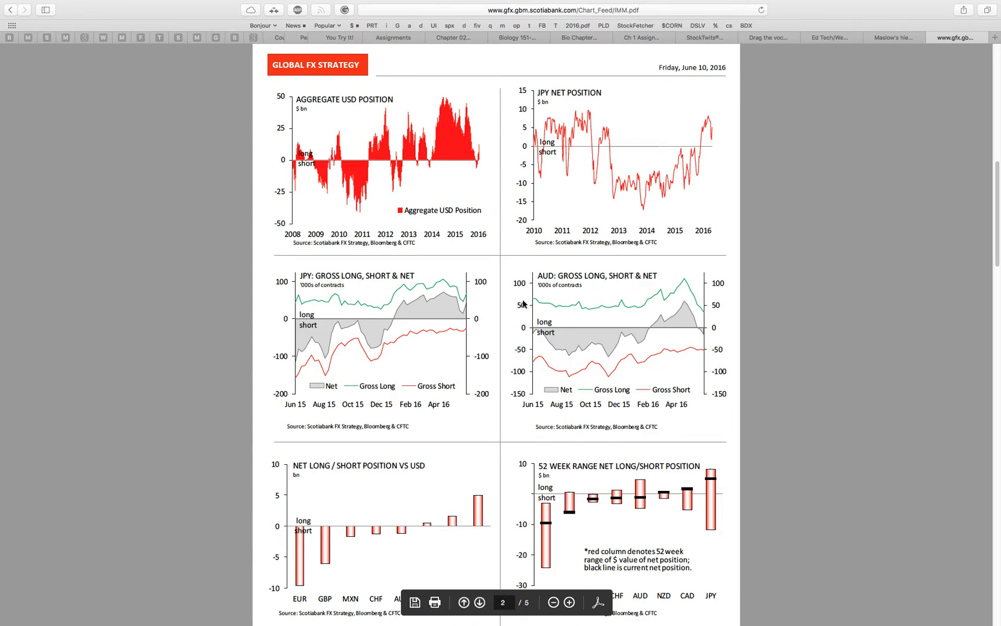
left_click(484, 603)
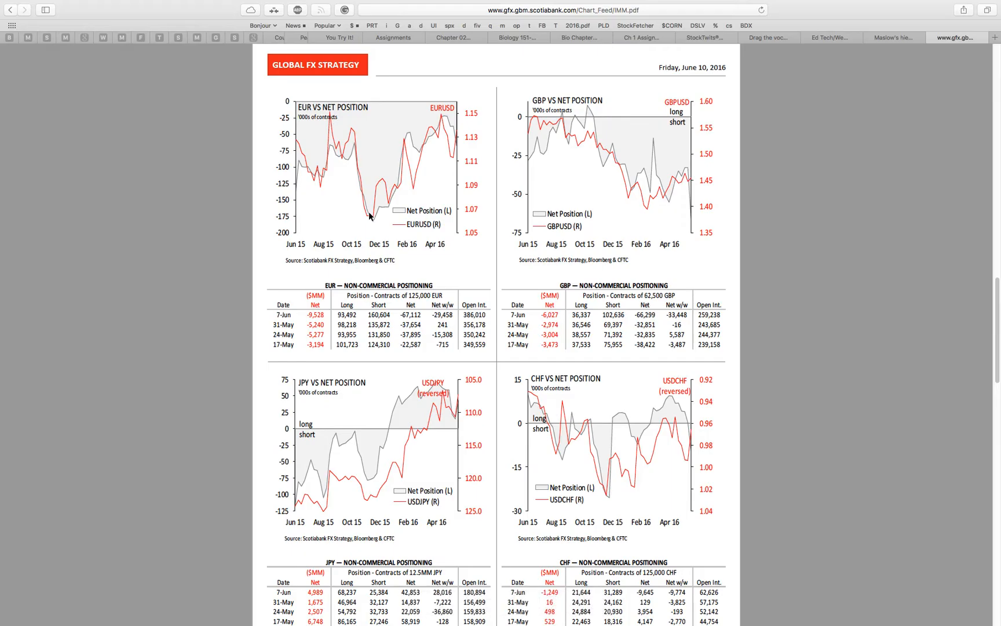
mouse_move(381, 210)
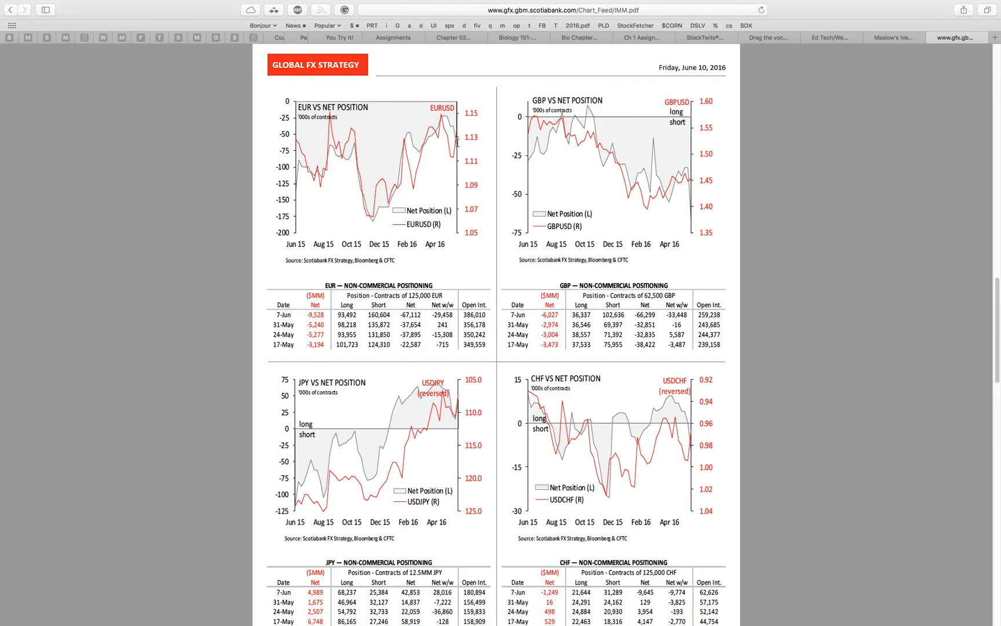
mouse_move(452, 144)
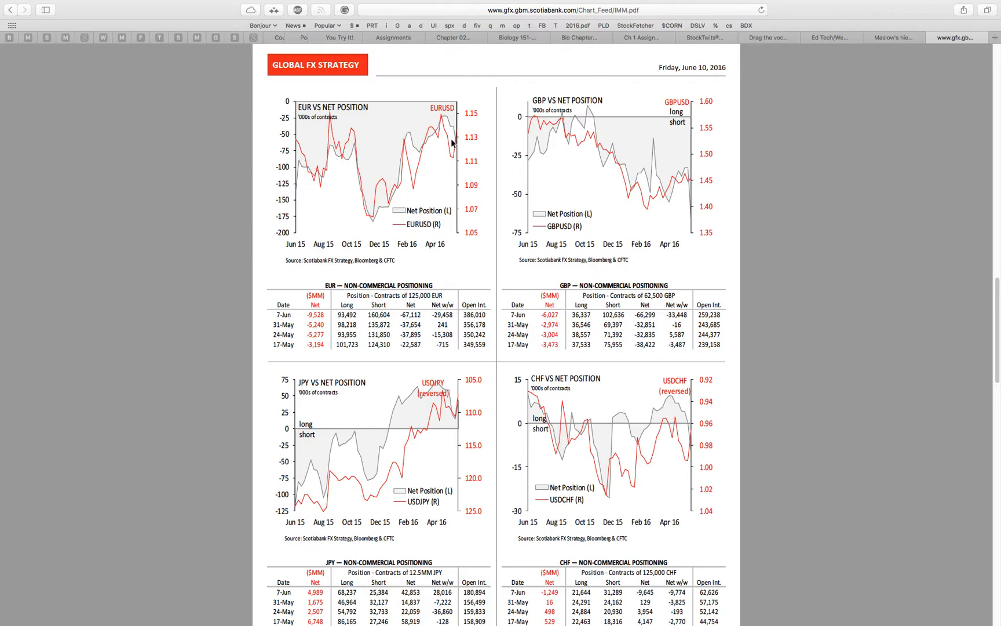
mouse_move(451, 125)
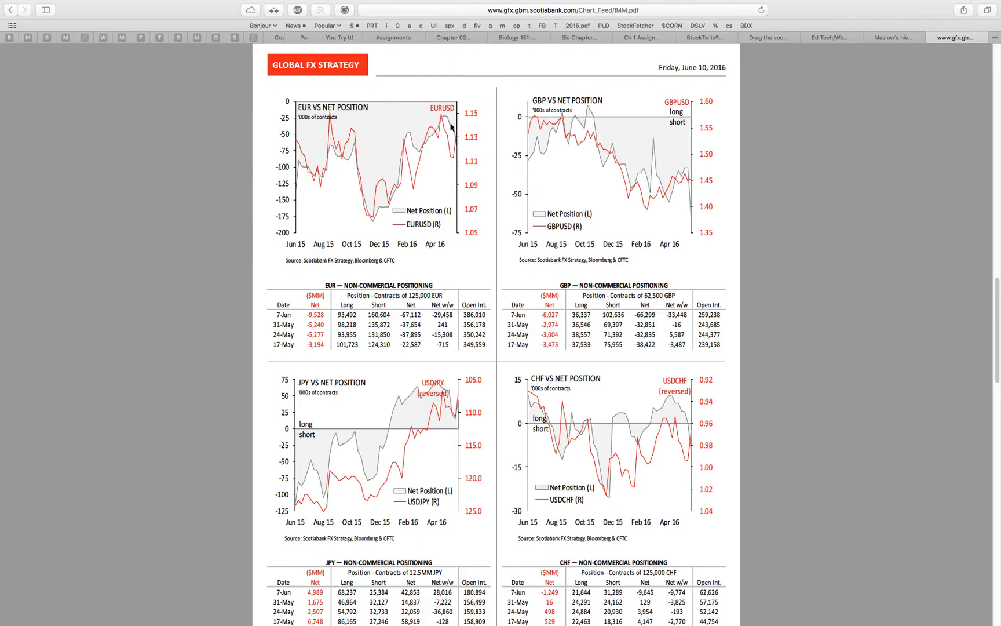
mouse_move(450, 126)
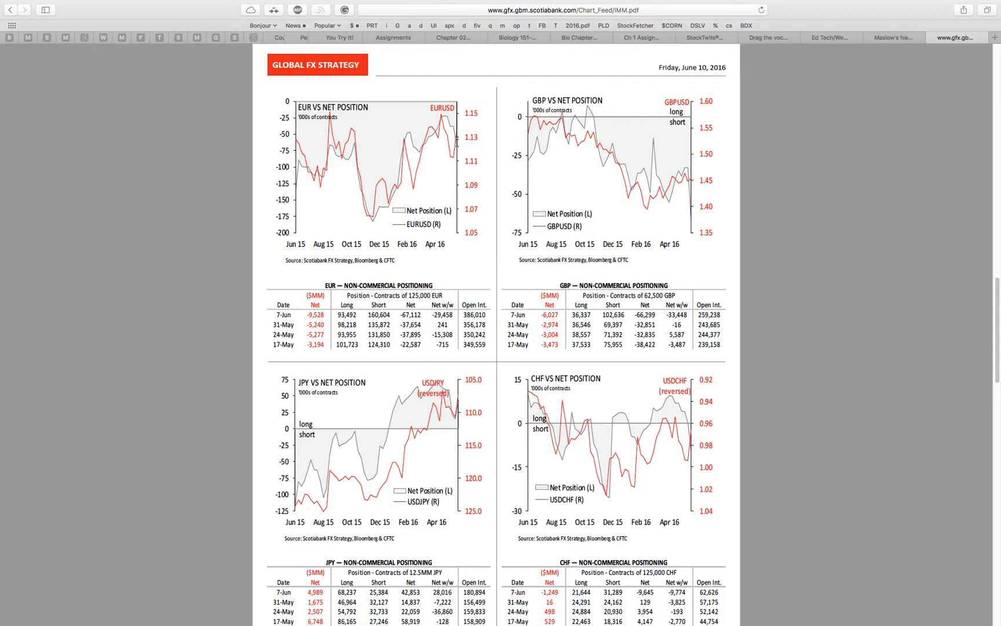
mouse_move(611, 149)
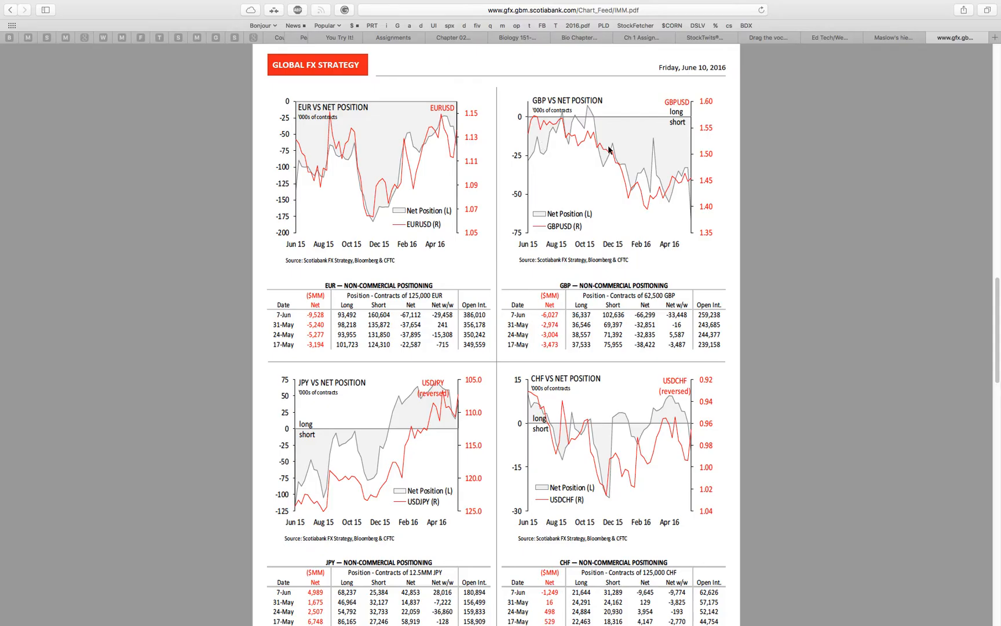
mouse_move(684, 201)
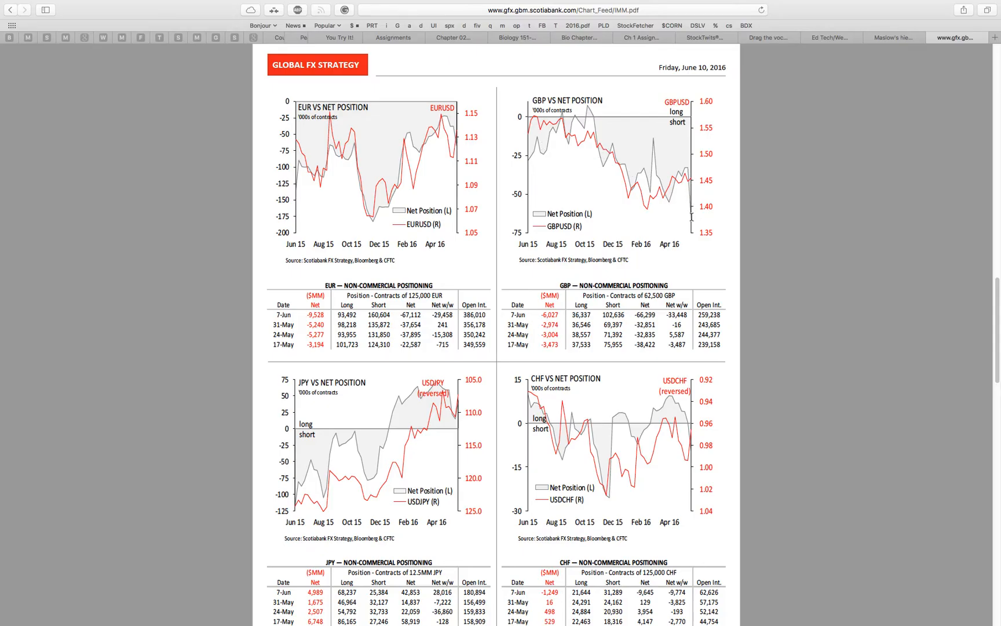
mouse_move(674, 205)
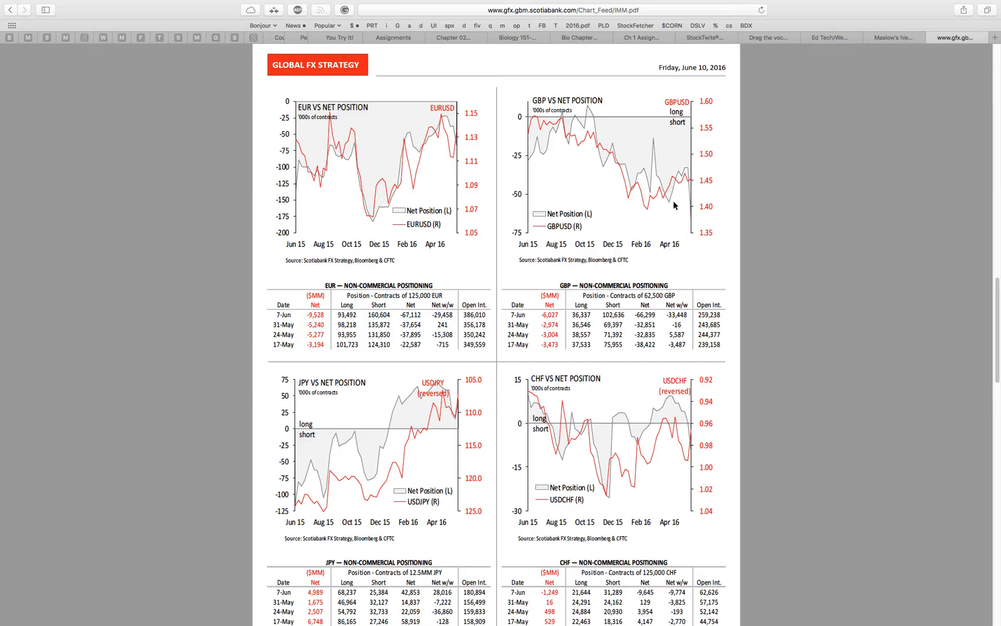
mouse_move(686, 212)
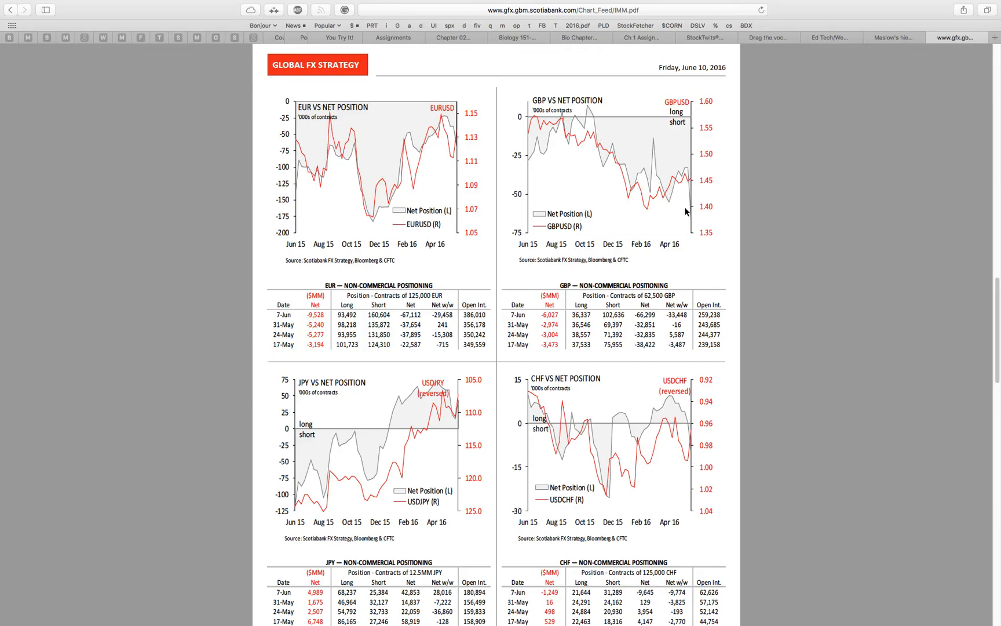
mouse_move(685, 212)
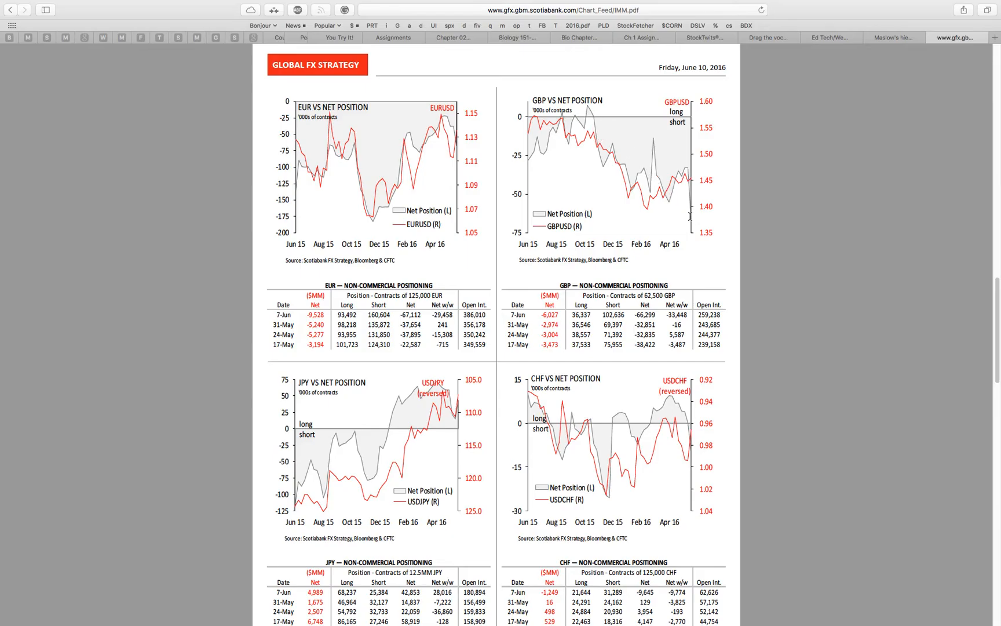
mouse_move(688, 180)
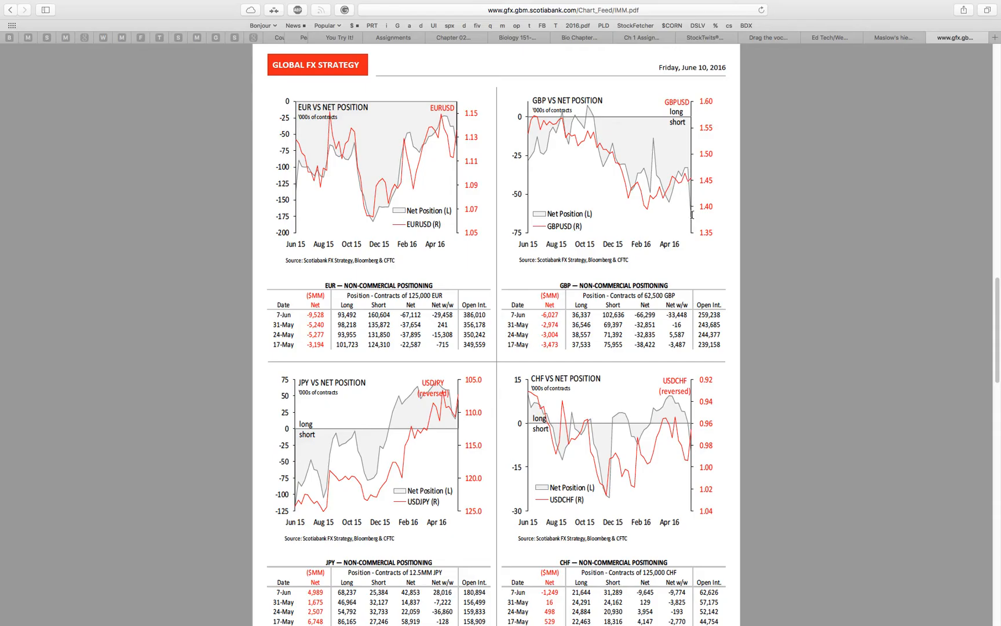
mouse_move(606, 135)
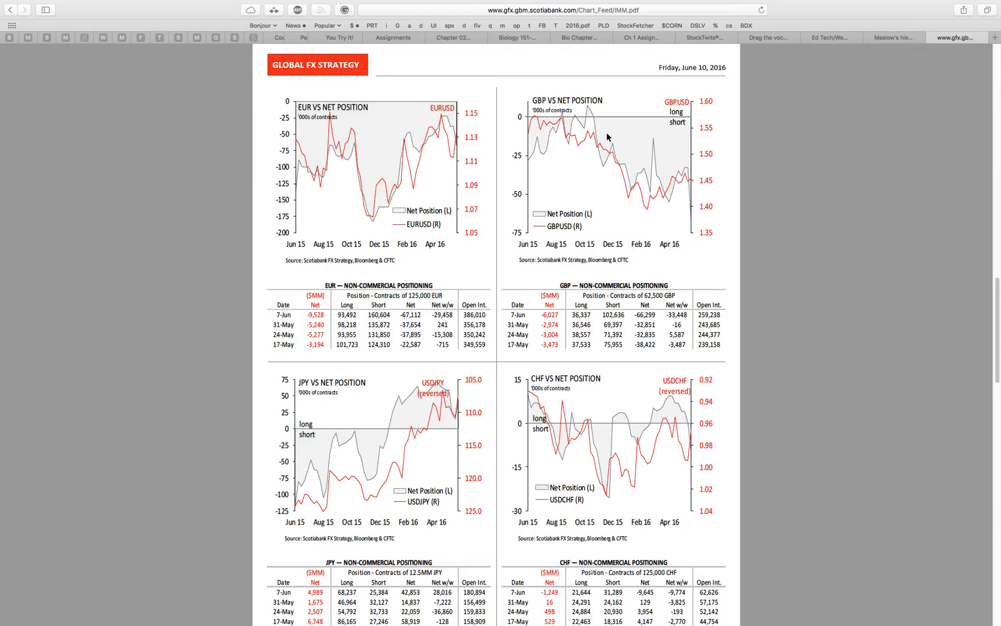
mouse_move(672, 181)
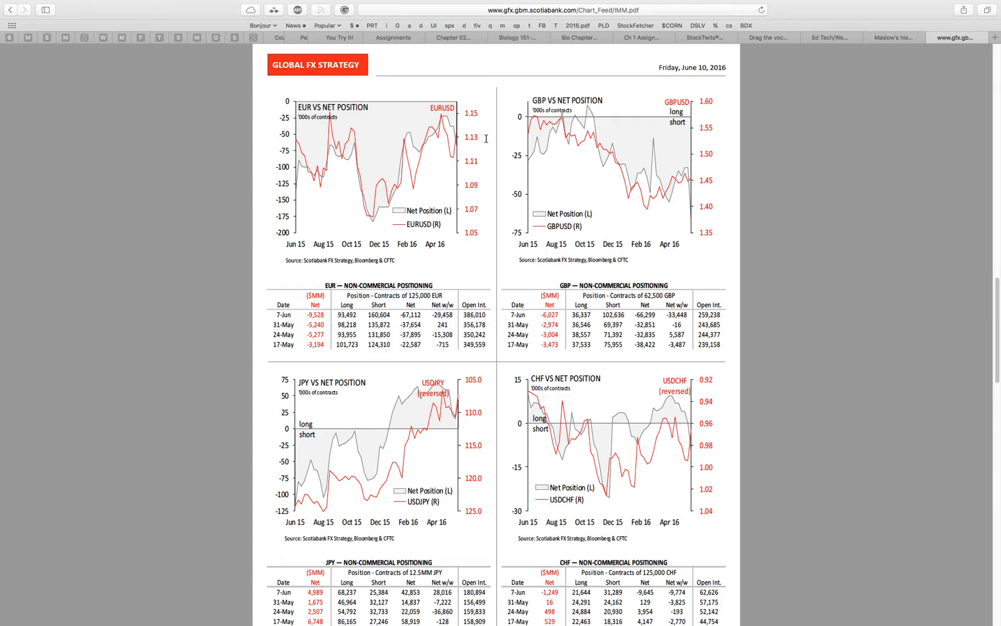
mouse_move(459, 145)
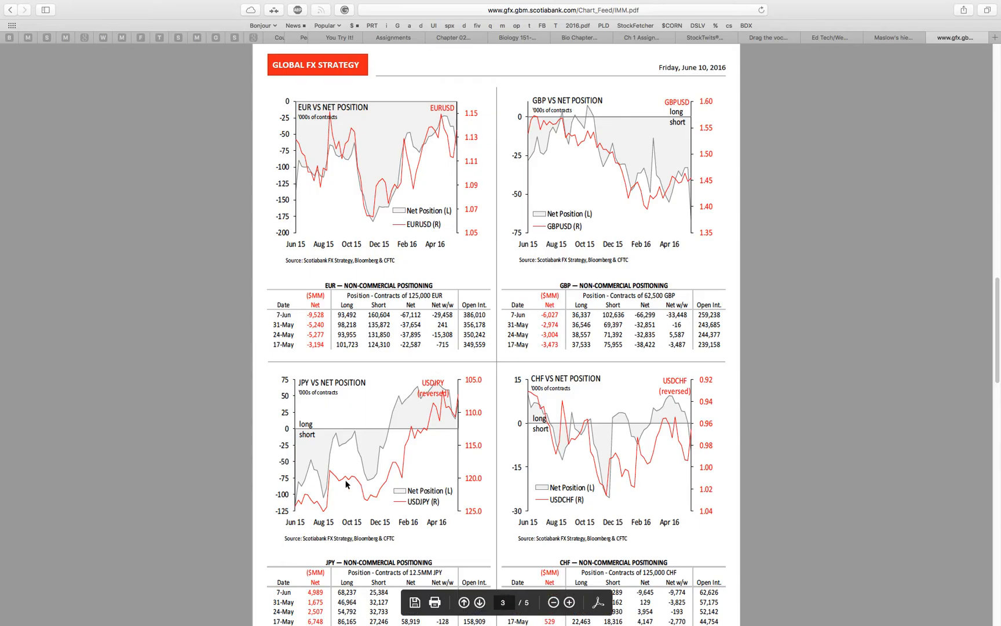
mouse_move(334, 434)
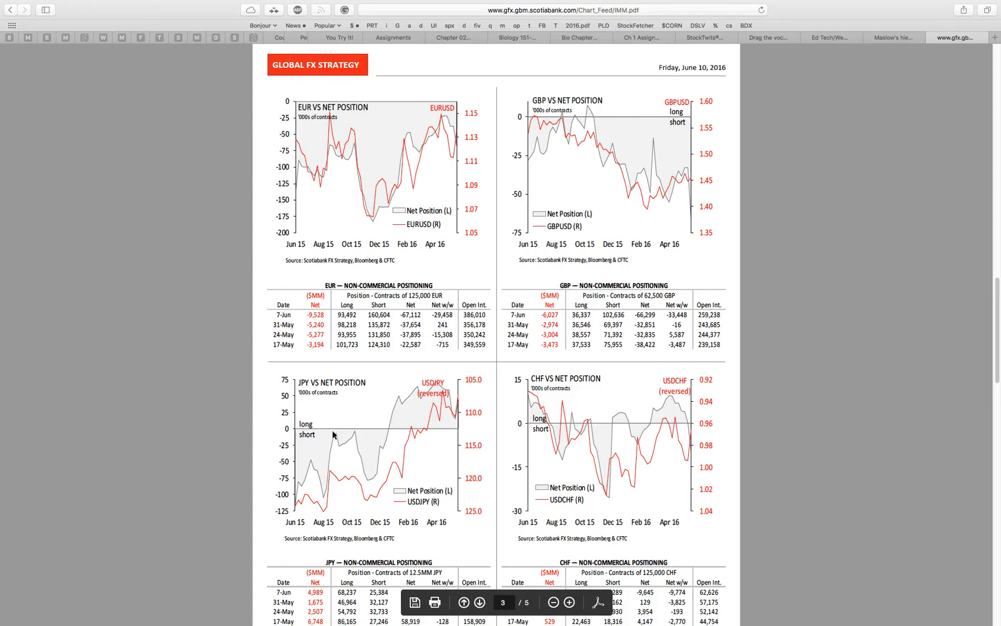
mouse_move(418, 420)
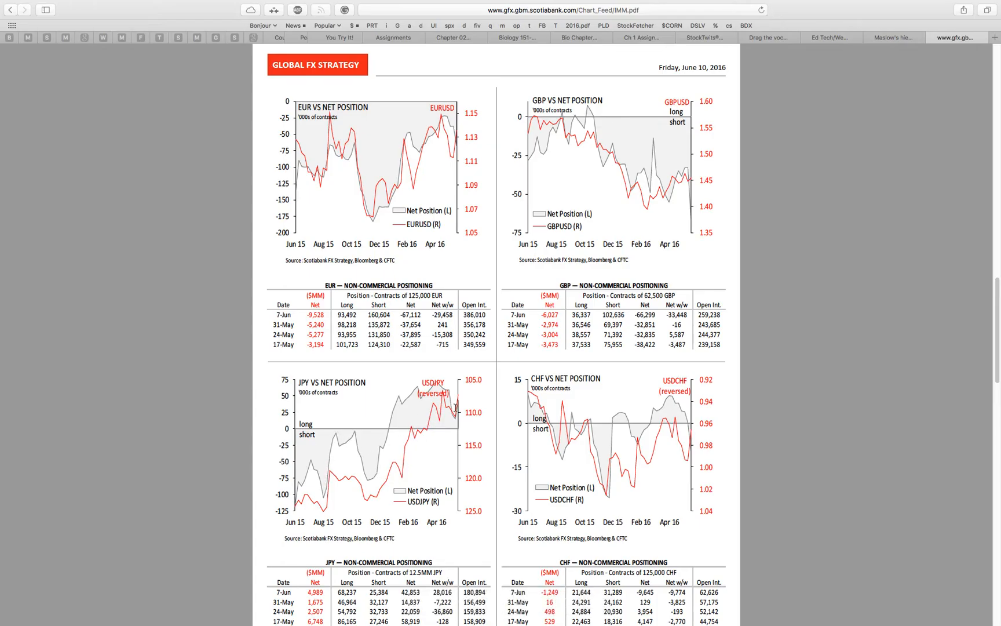
mouse_move(417, 403)
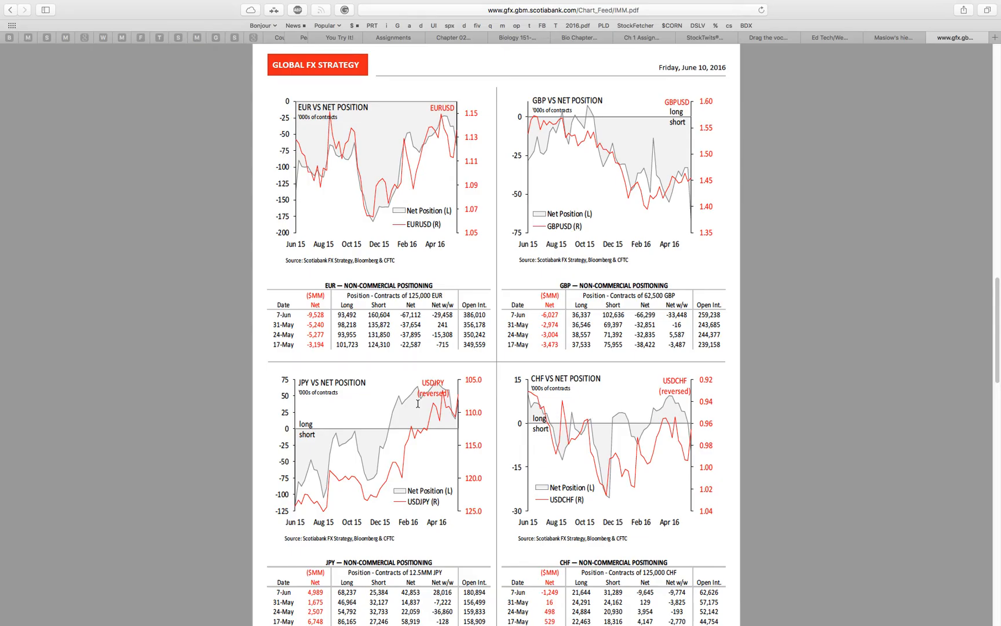
mouse_move(475, 401)
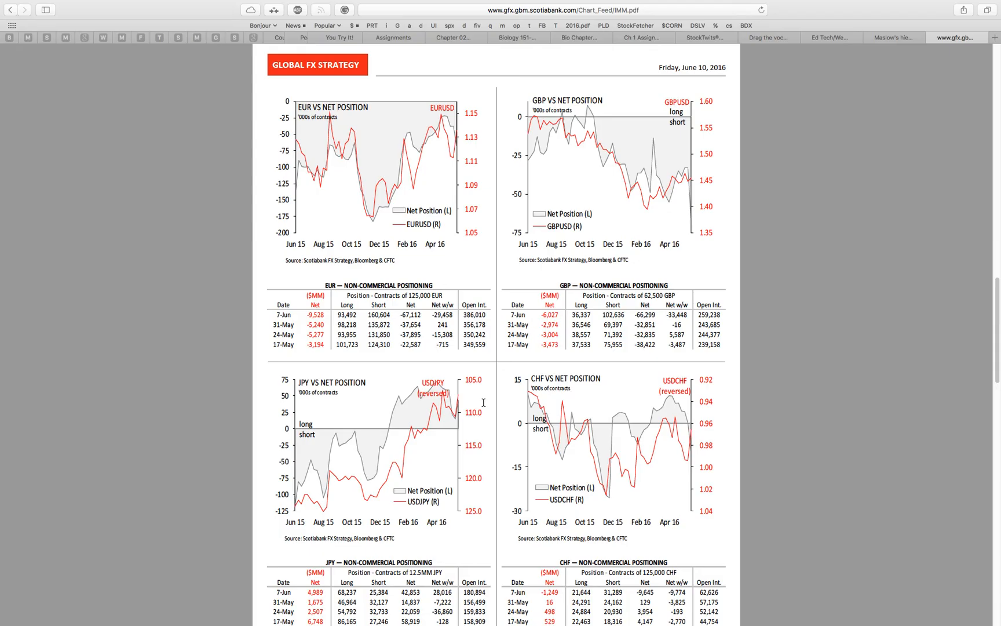
mouse_move(524, 406)
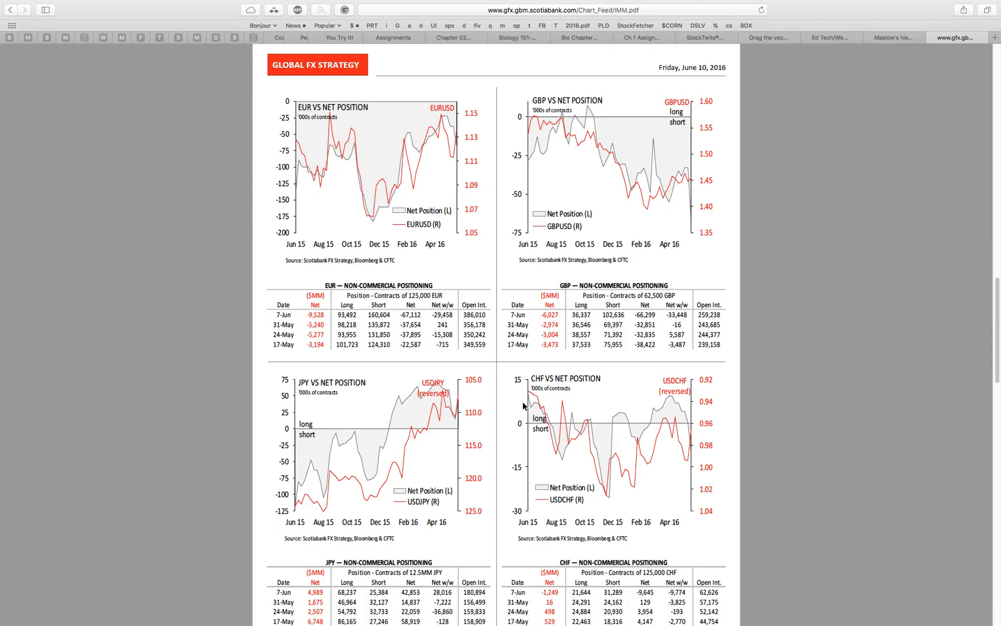
mouse_move(512, 424)
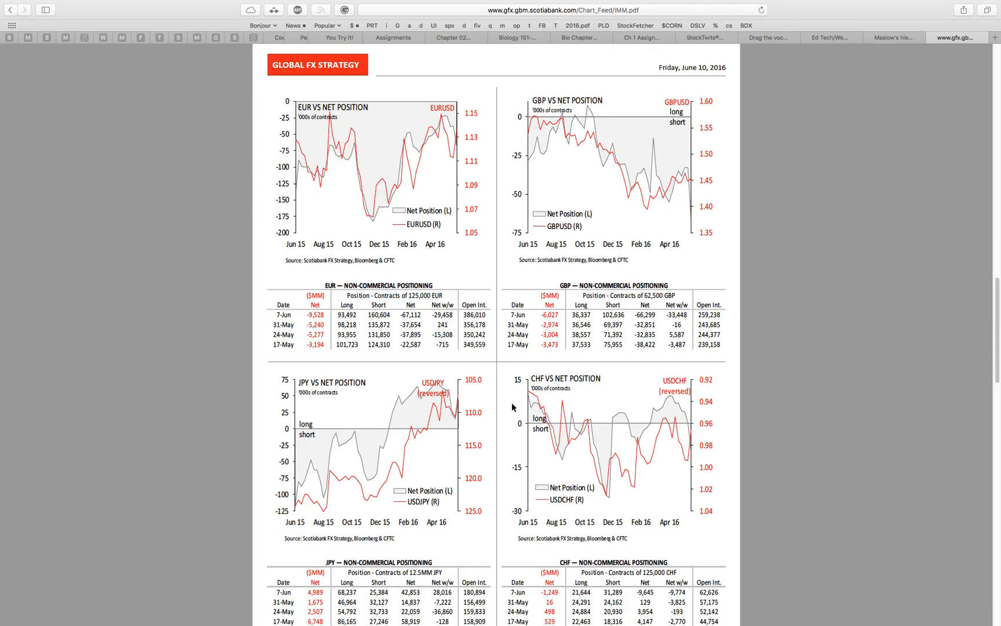
mouse_move(672, 412)
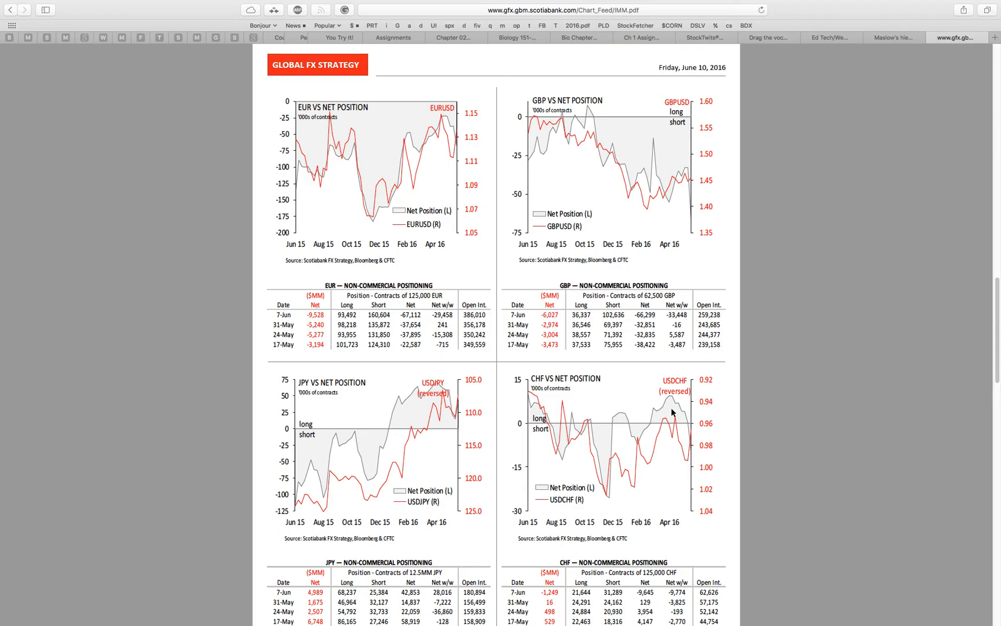
mouse_move(673, 463)
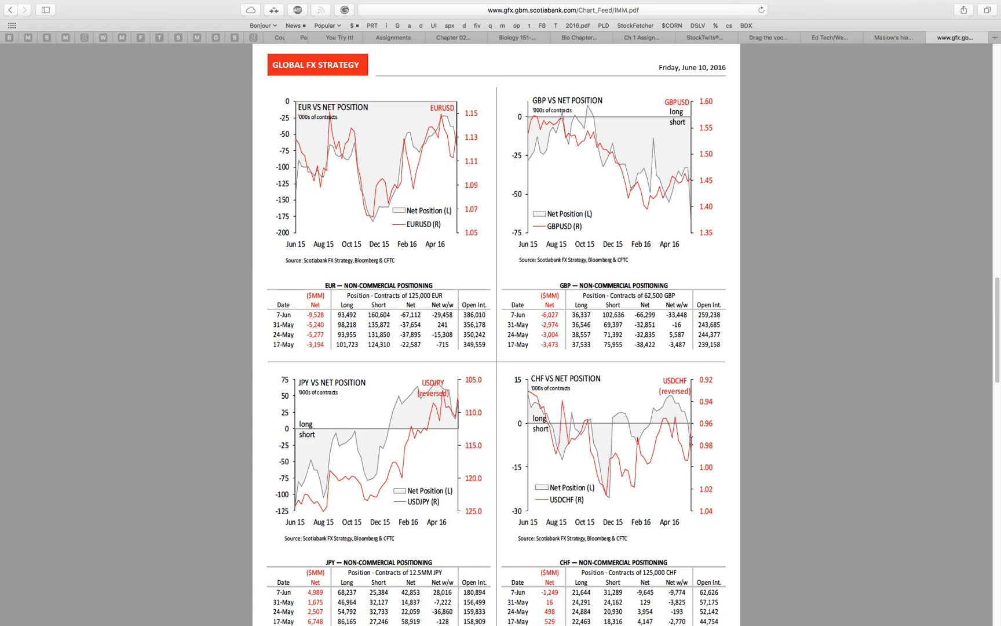
mouse_move(688, 446)
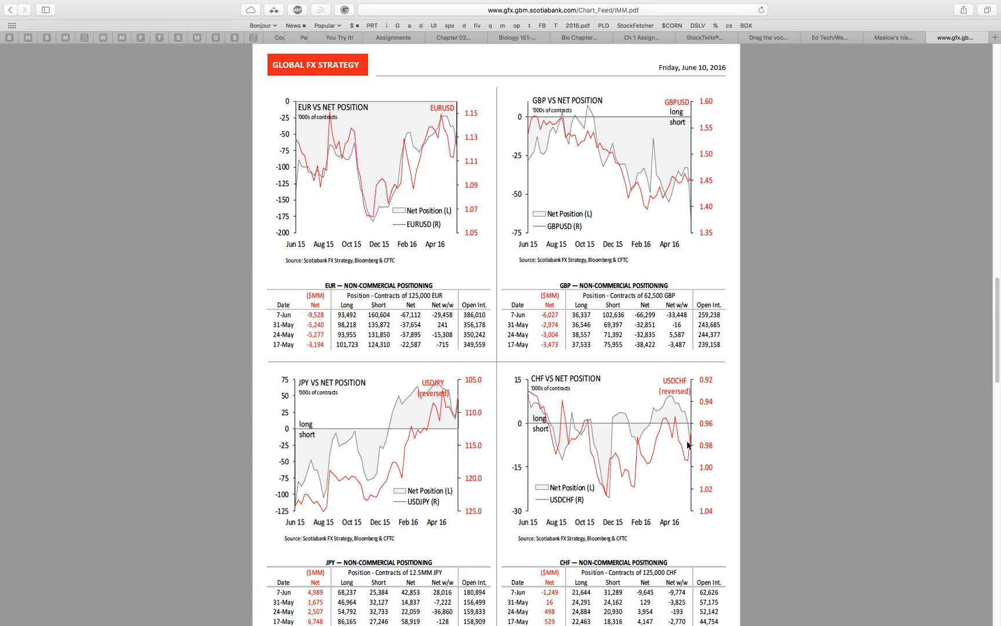
- Scroll through the AUD, NZD, MXN and WTI charts to the final page with natural gas, gold, S&P and Treasury positioning
scroll("down", 3)
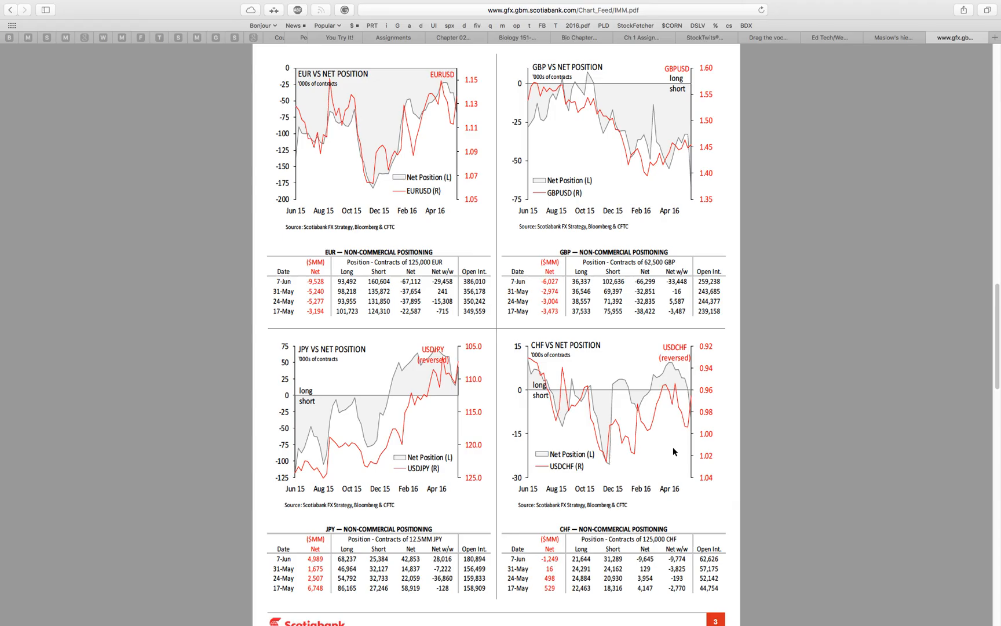
scroll("down", 3)
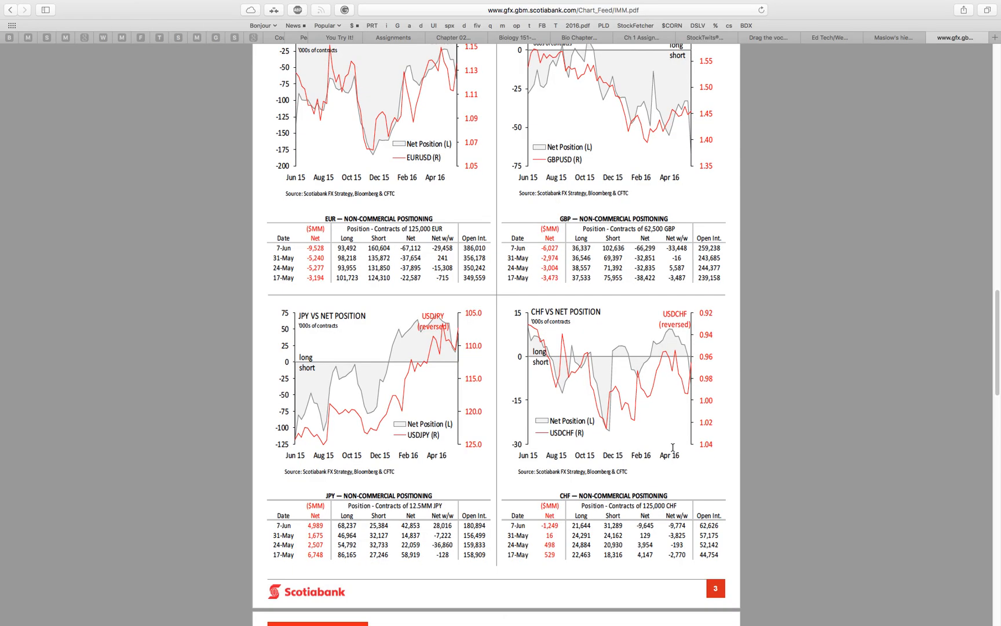
mouse_move(670, 411)
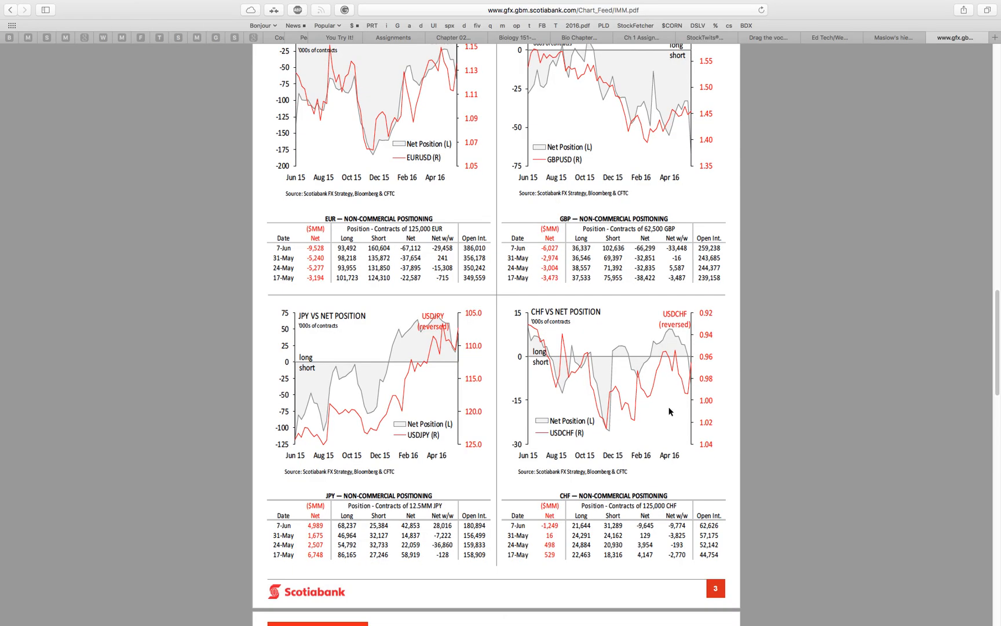
scroll("down", 3)
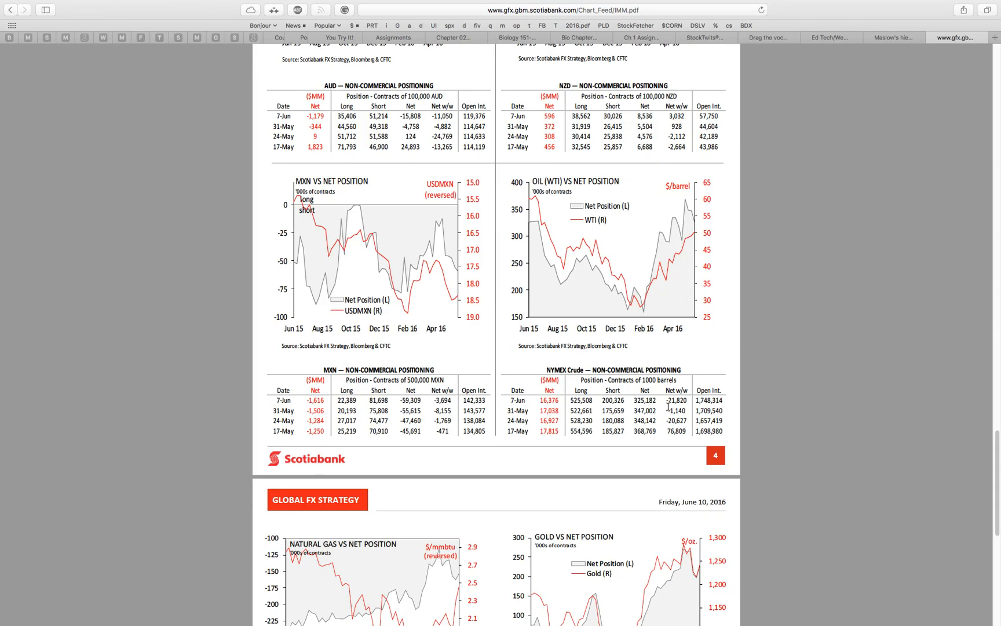
scroll("up", 3)
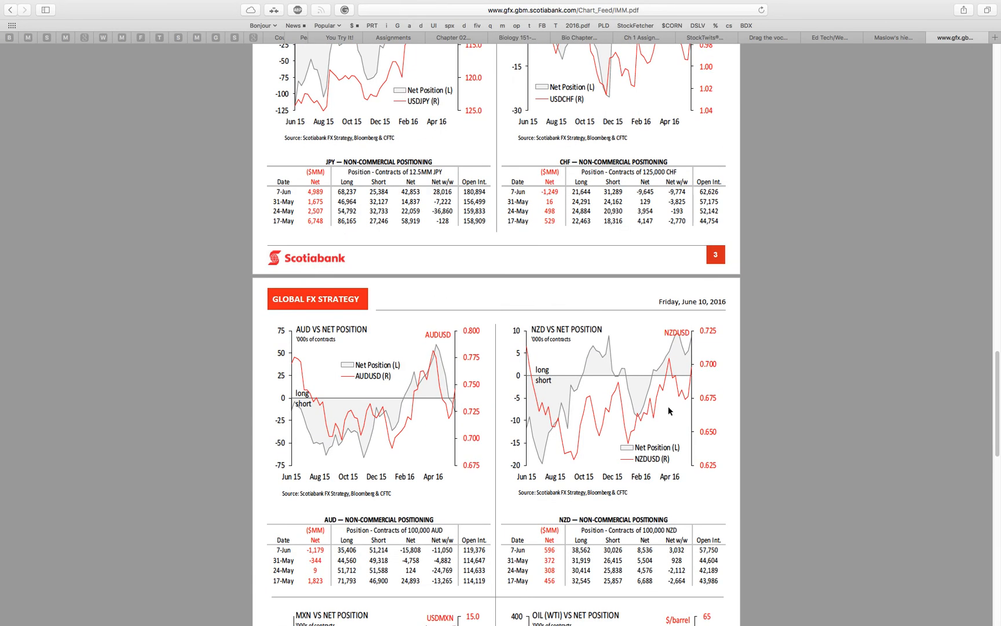
scroll("down", 3)
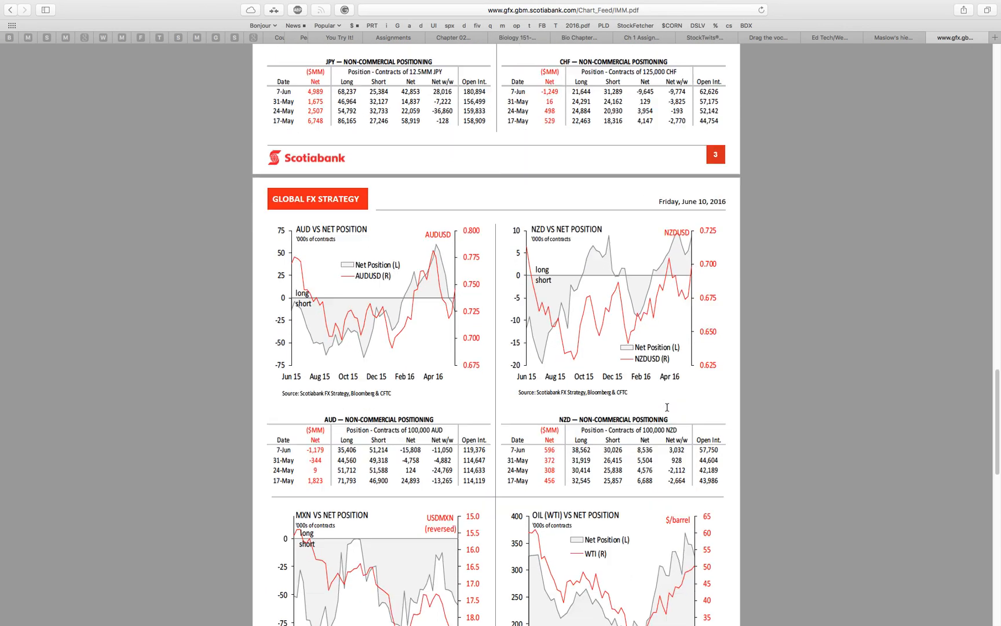
mouse_move(685, 307)
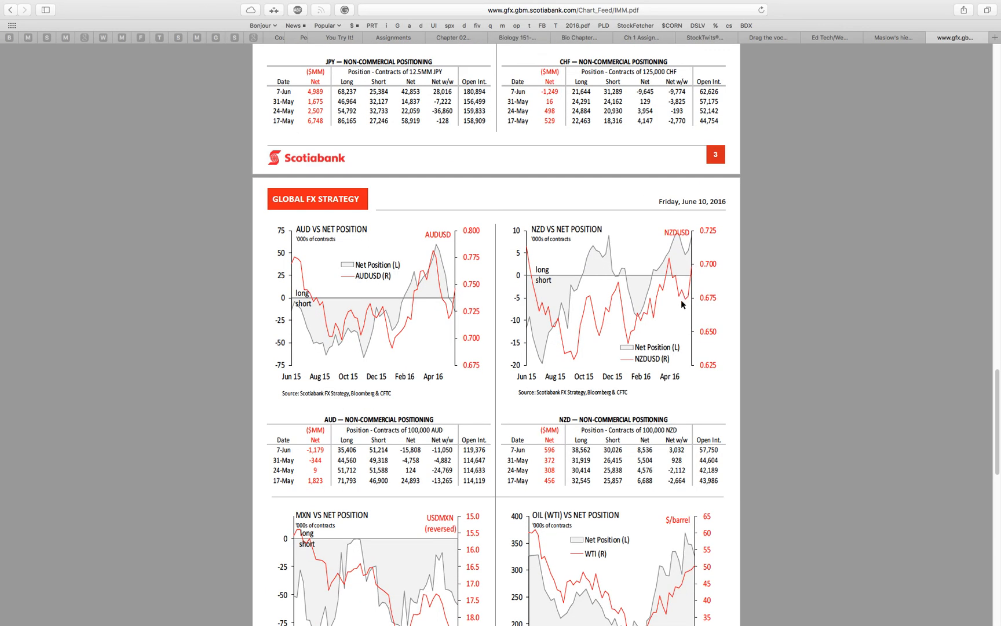
scroll("down", 3)
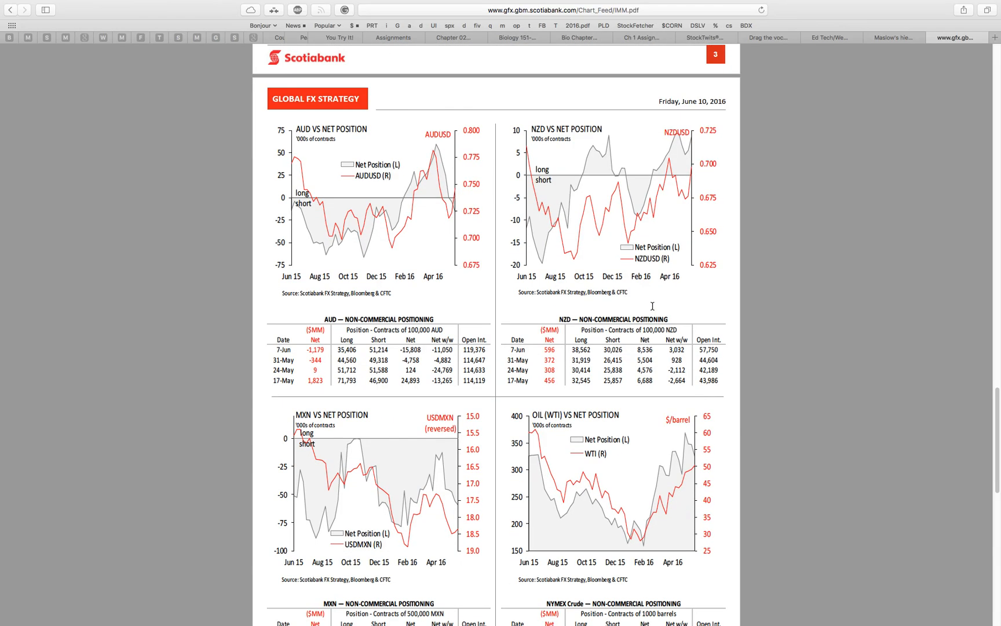
scroll("down", 3)
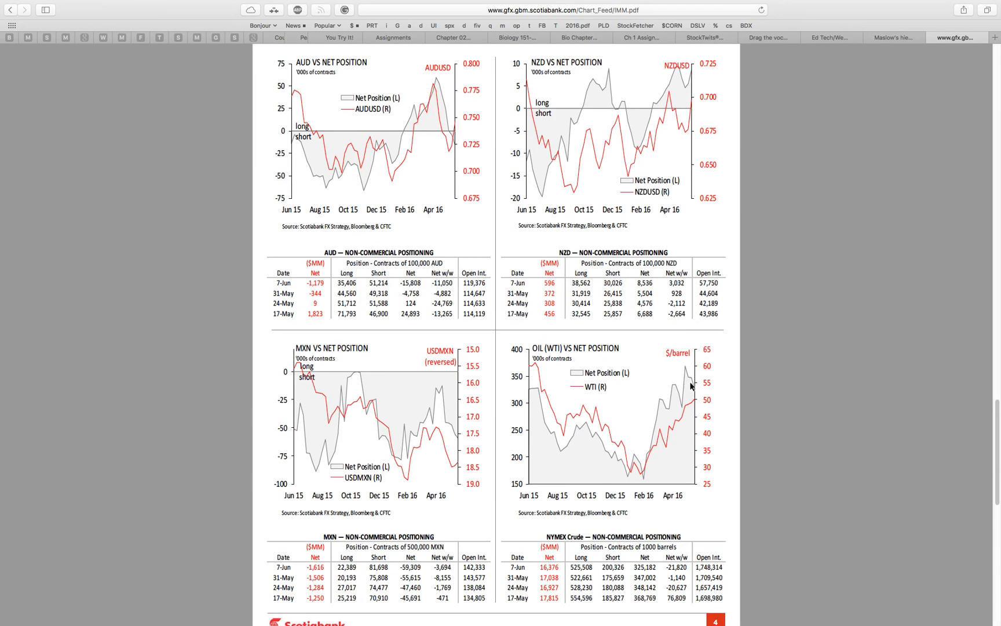
mouse_move(645, 413)
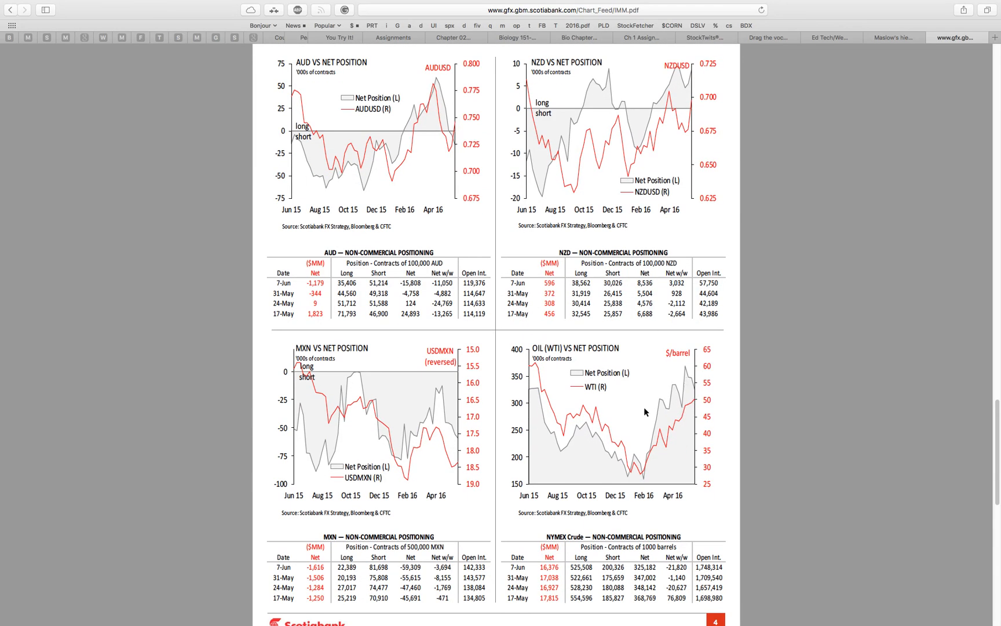
scroll("down", 3)
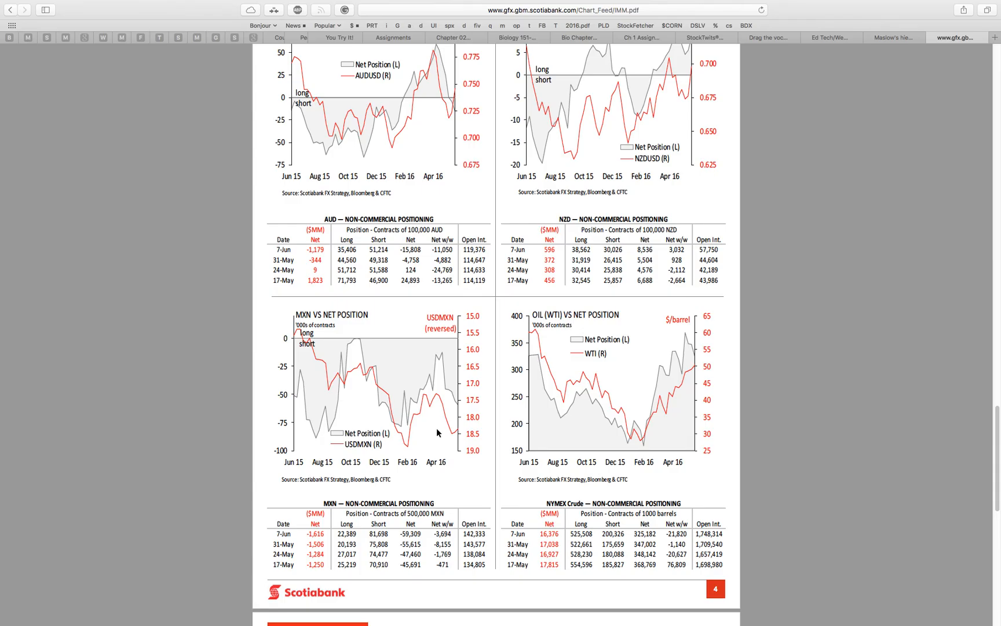
scroll("down", 3)
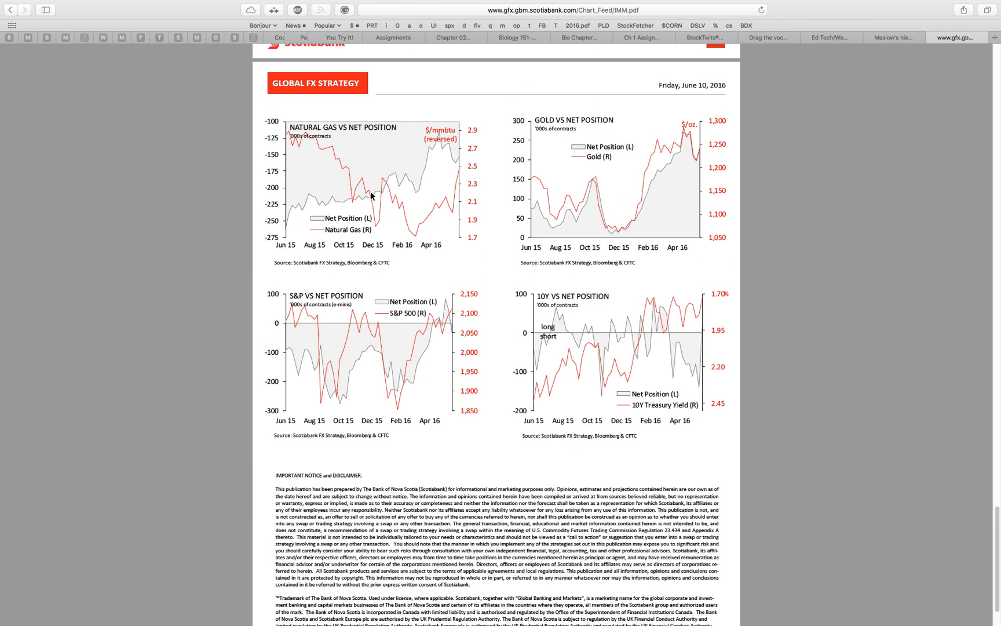
mouse_move(455, 190)
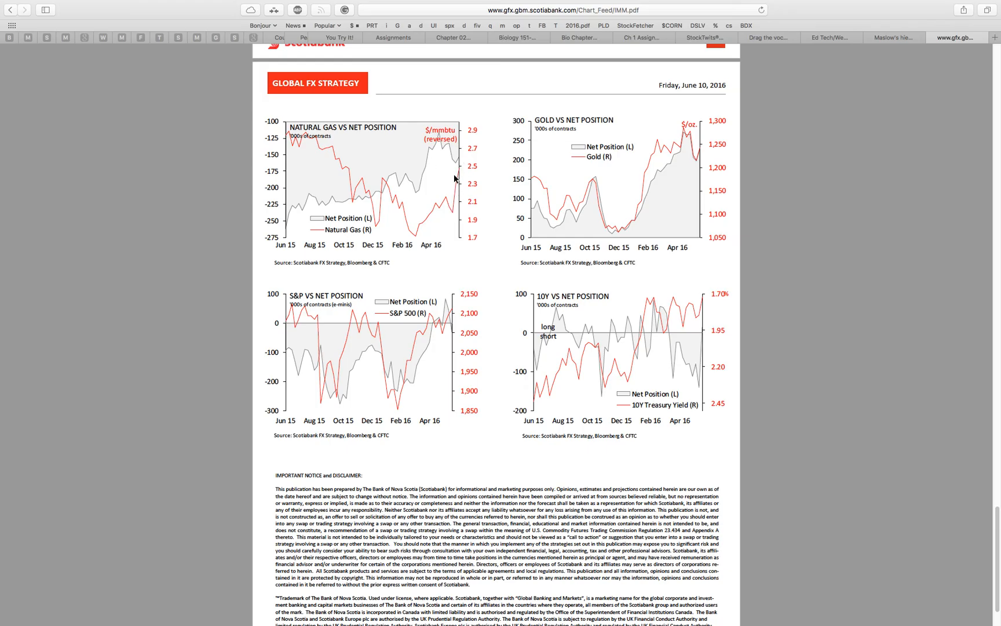
mouse_move(695, 164)
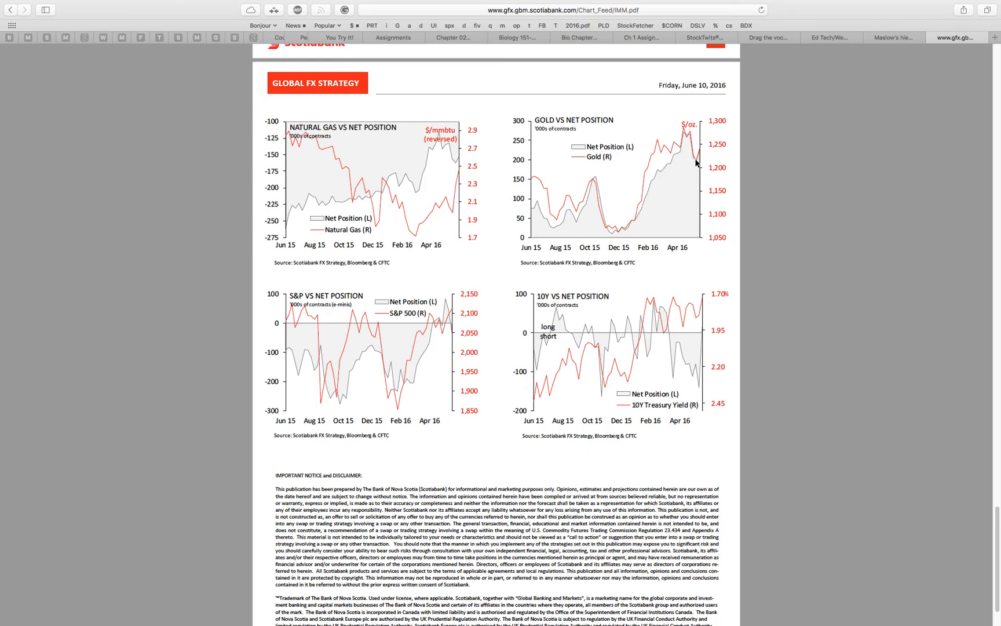
mouse_move(698, 261)
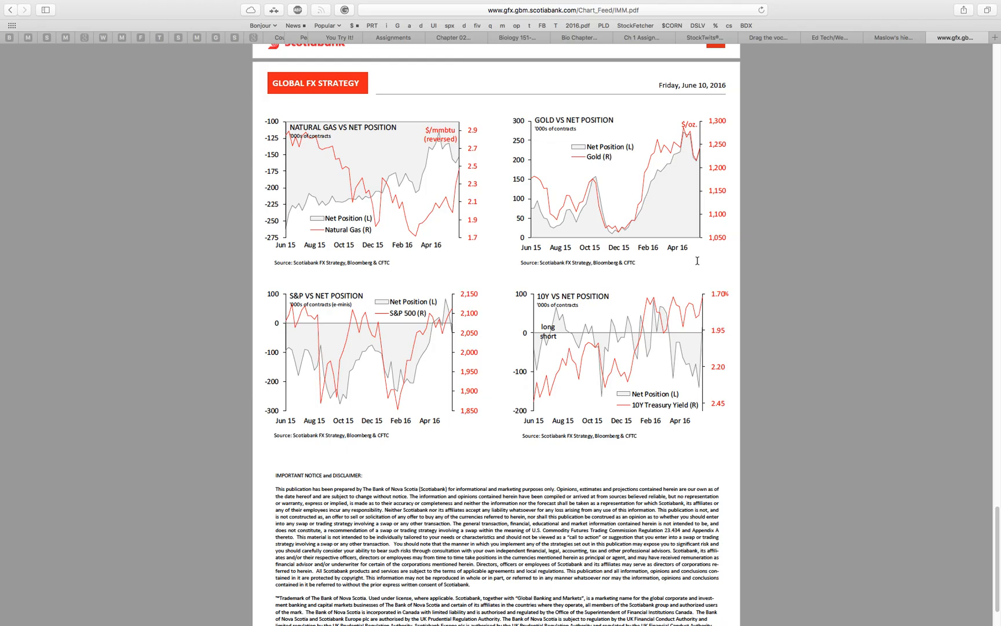
mouse_move(638, 276)
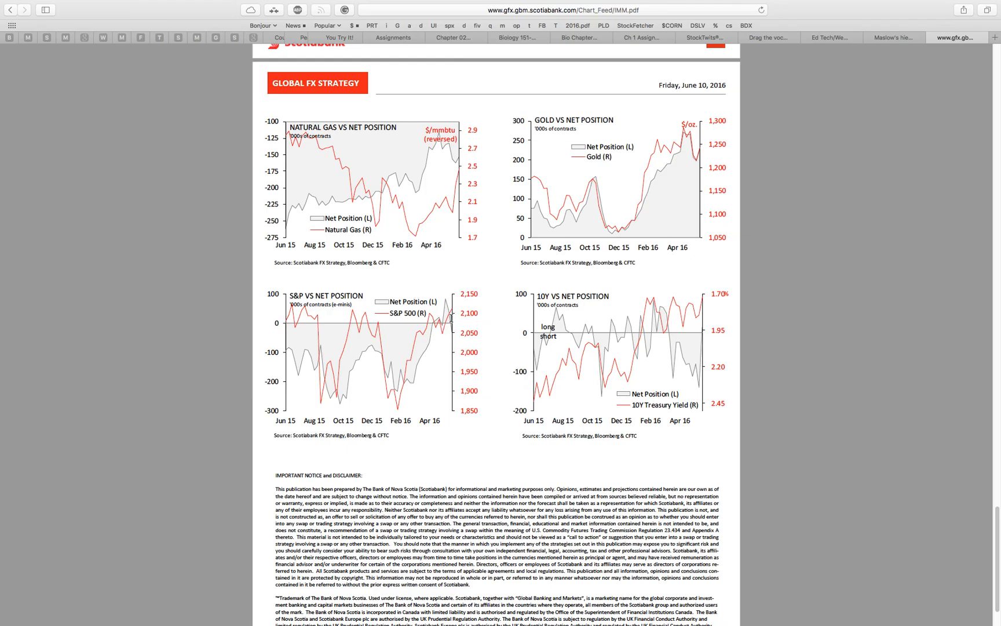
mouse_move(685, 358)
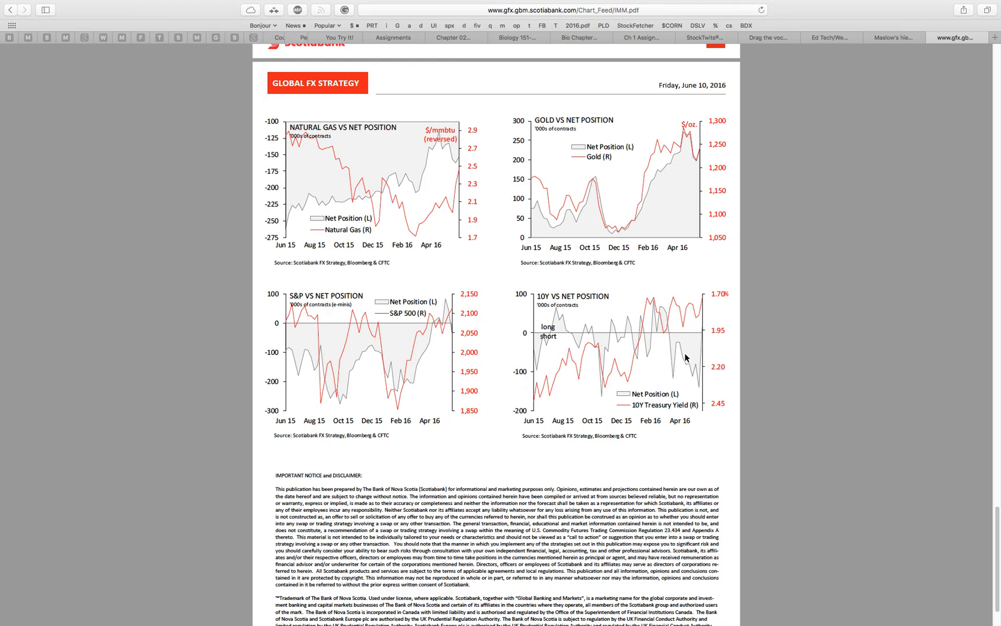
mouse_move(650, 318)
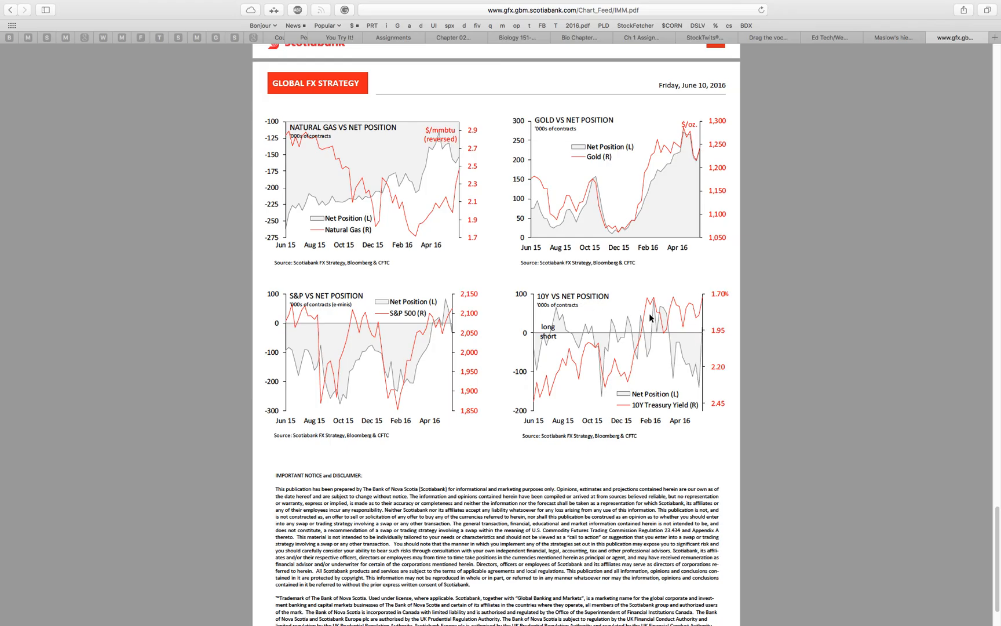
mouse_move(700, 345)
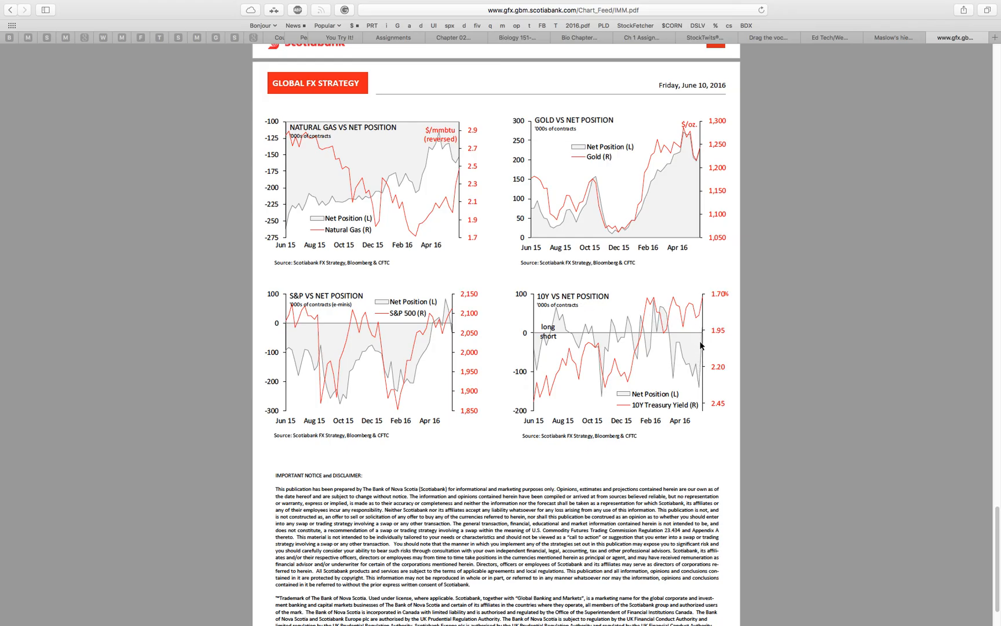